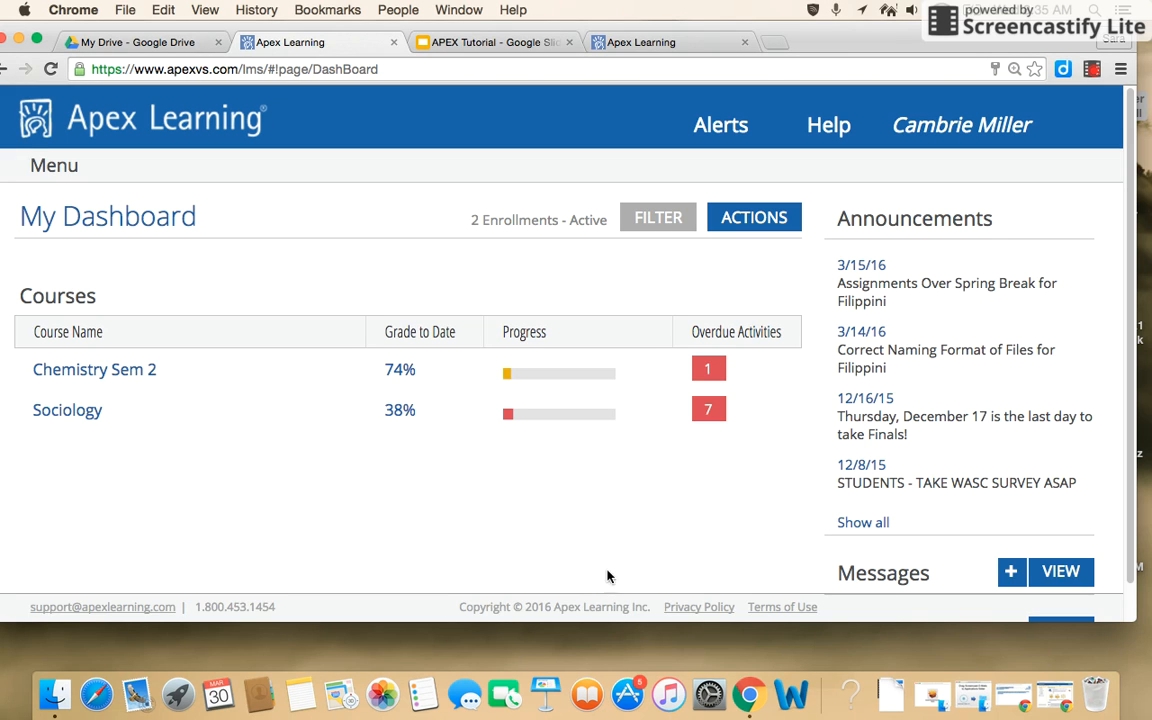
mouse_move(590, 574)
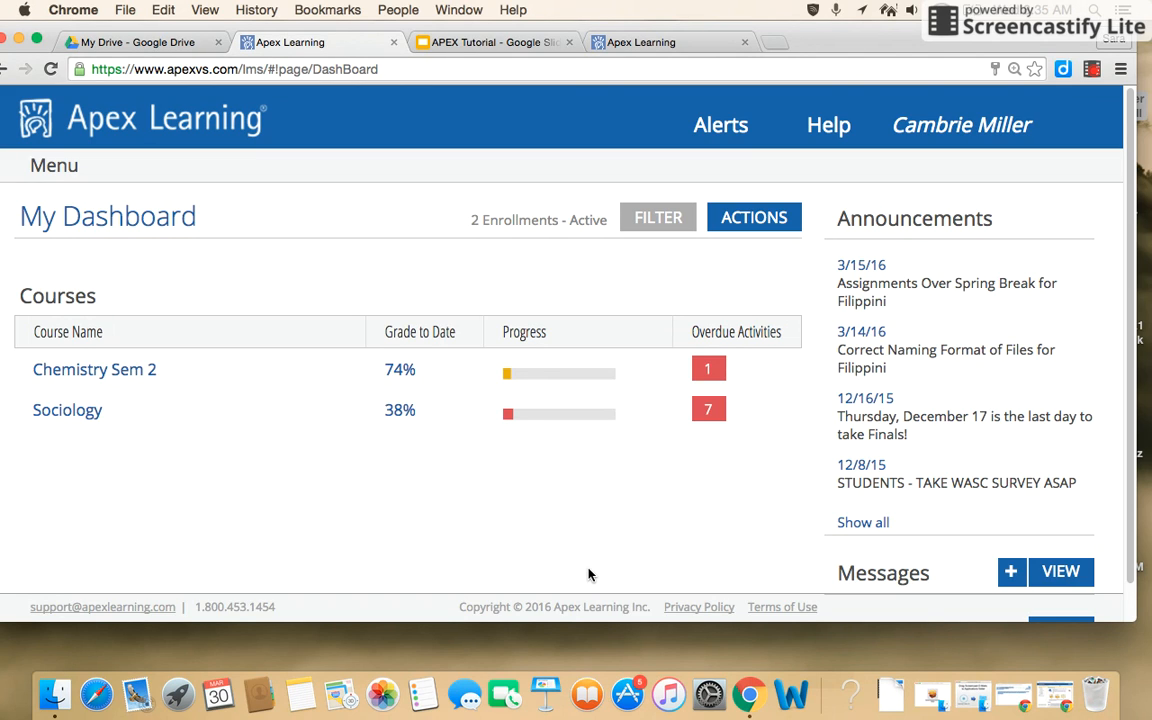
mouse_move(584, 572)
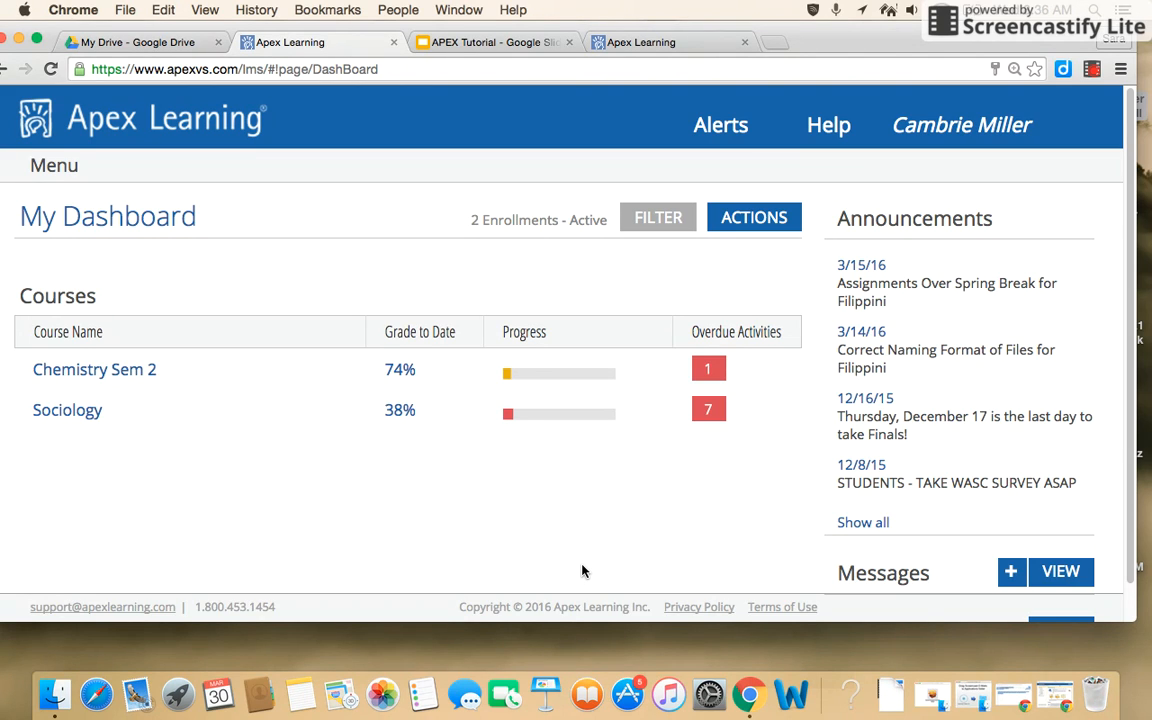
mouse_move(360, 524)
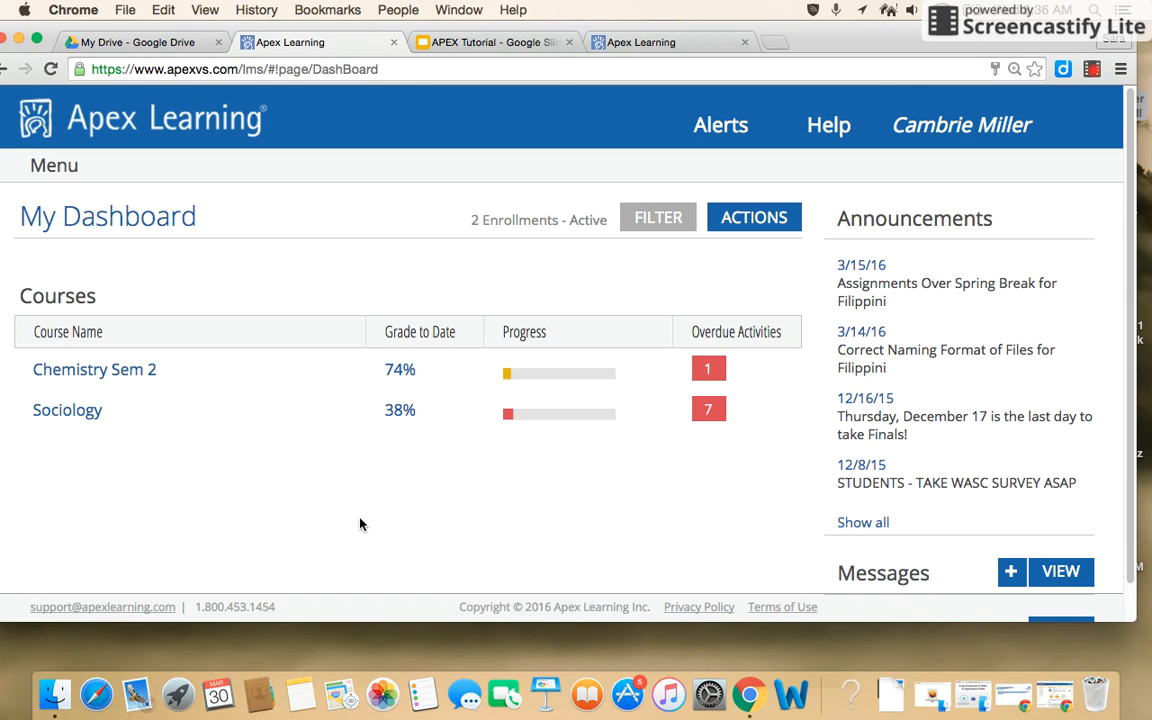
mouse_move(94, 368)
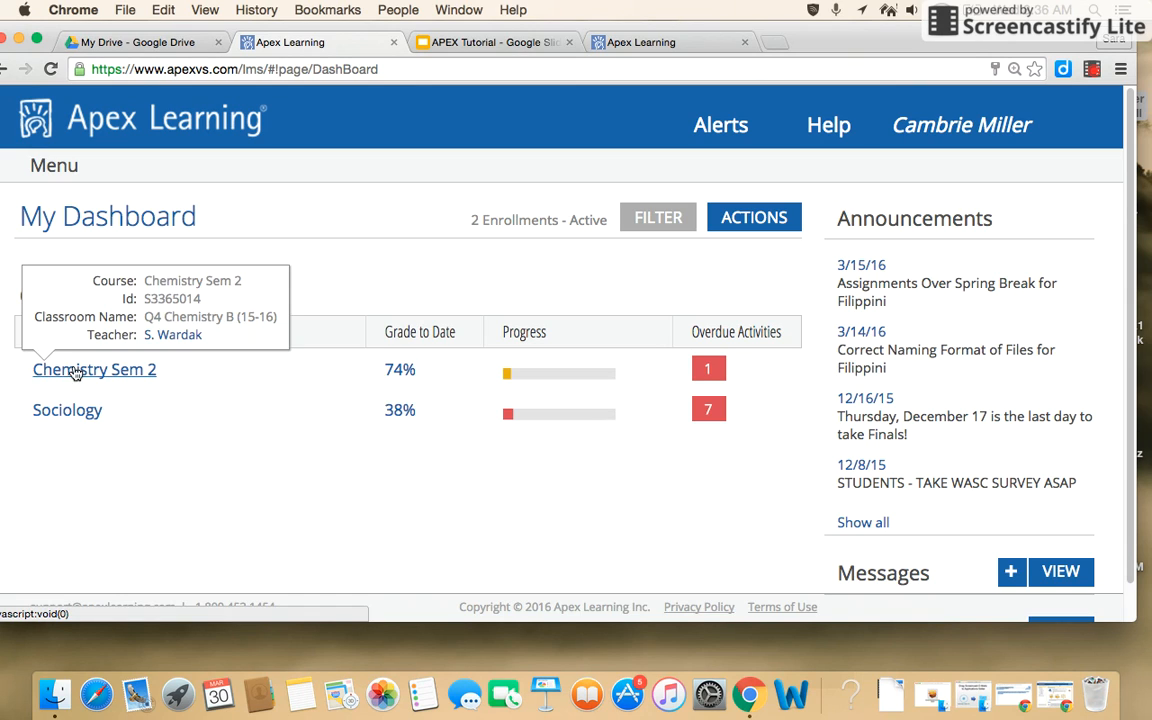
Launch the Chemistry Sem 2 course from the dashboard so its Solids lesson shows.
left_click(94, 368)
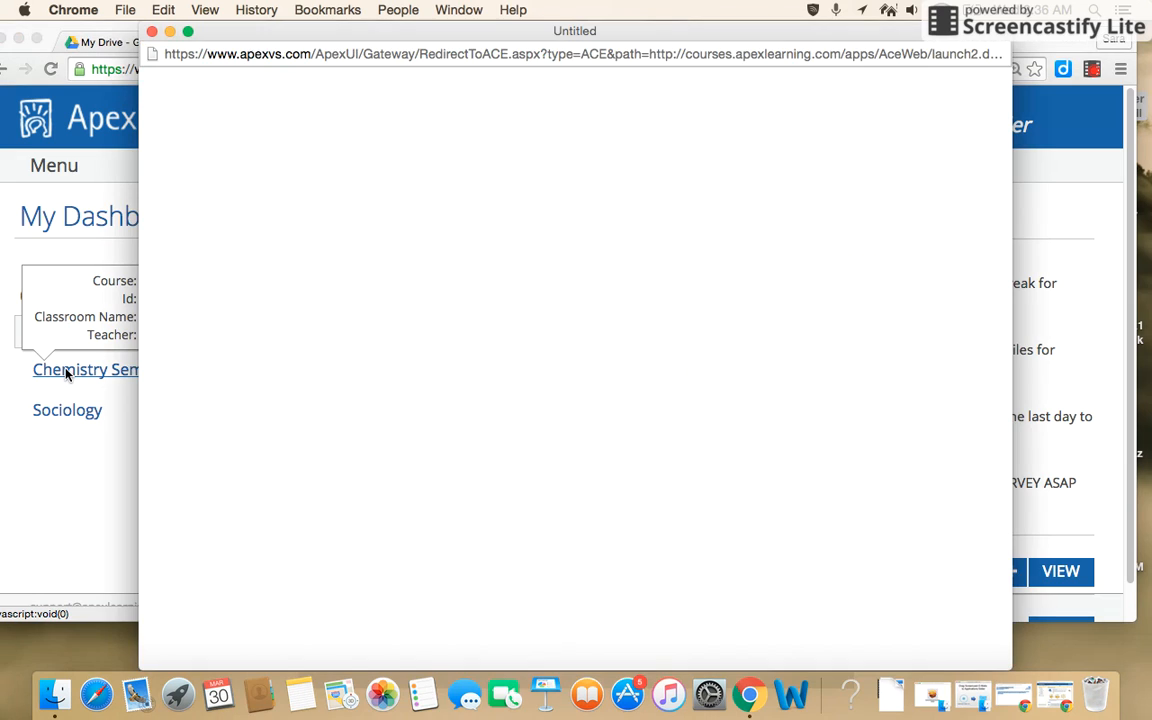
left_click(84, 368)
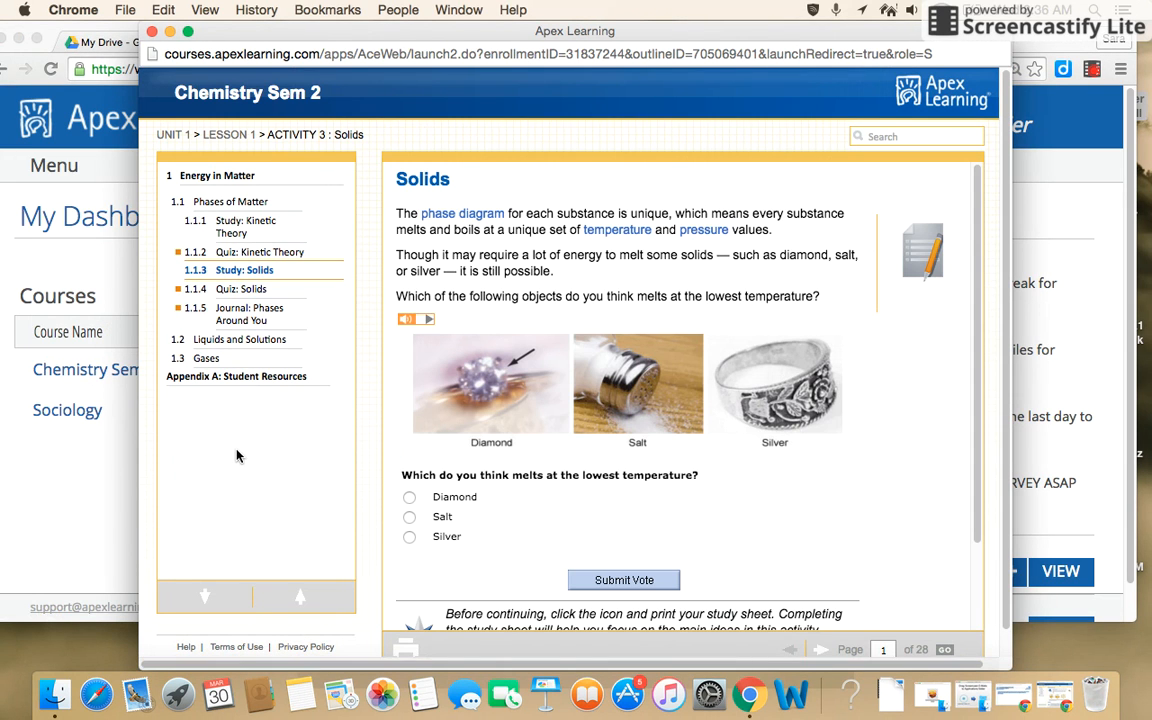
mouse_move(1004, 668)
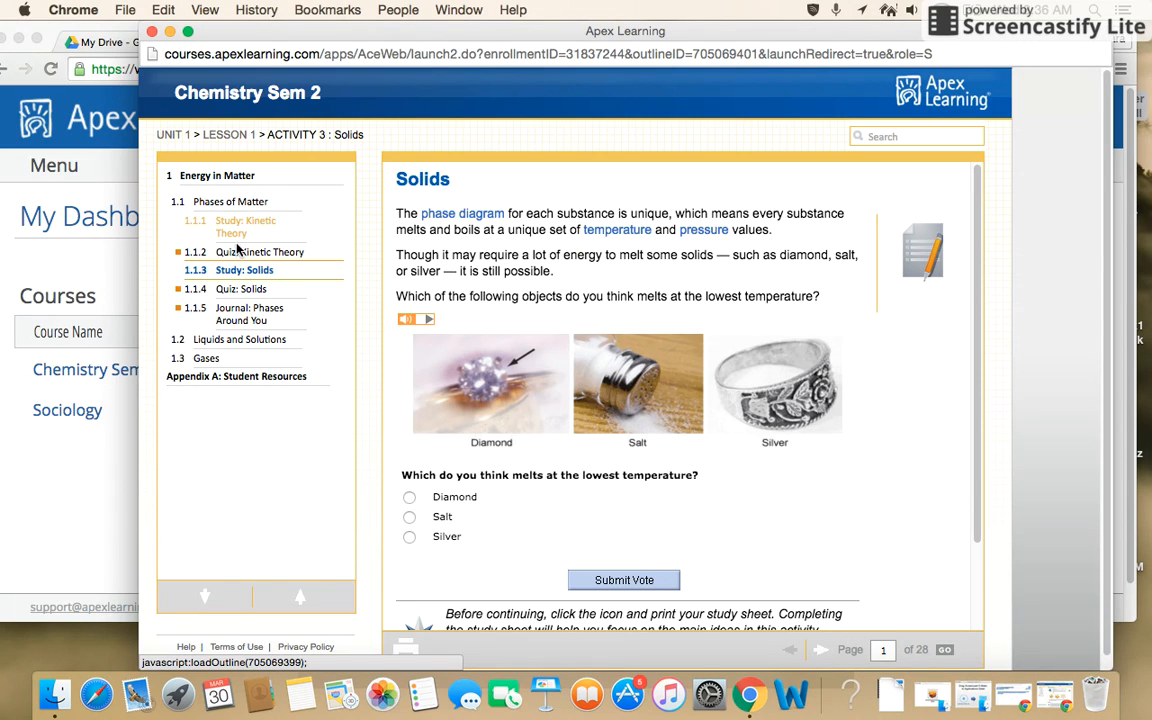
mouse_move(236, 430)
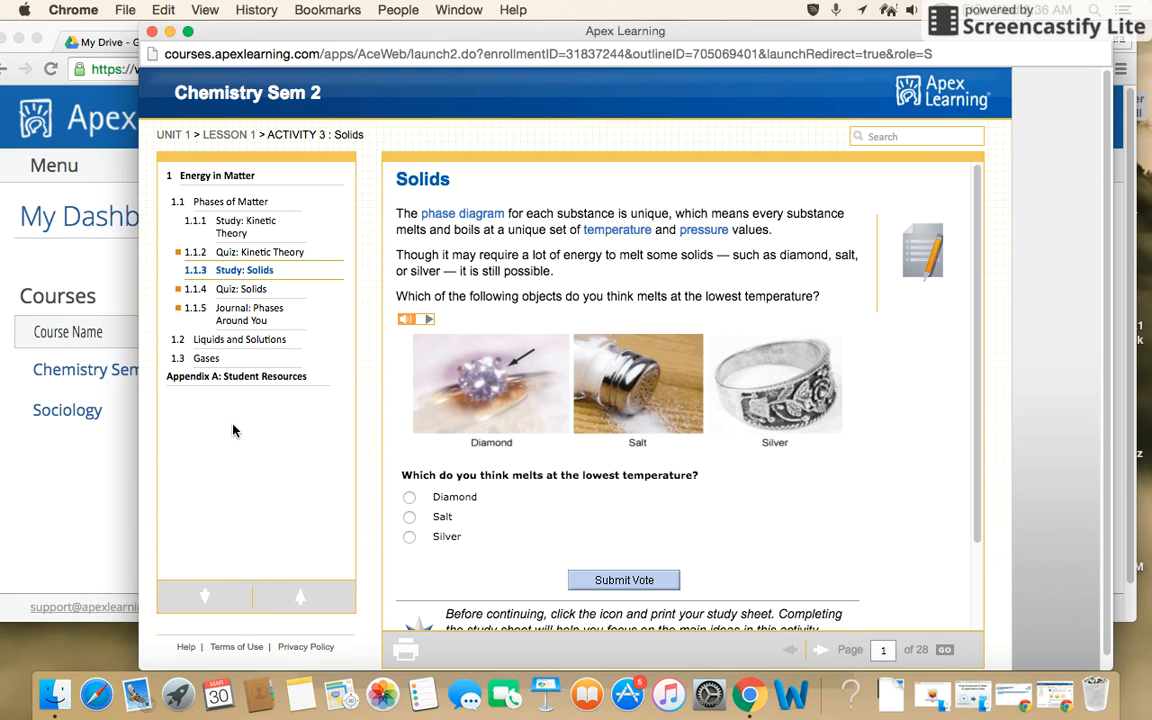
mouse_move(236, 312)
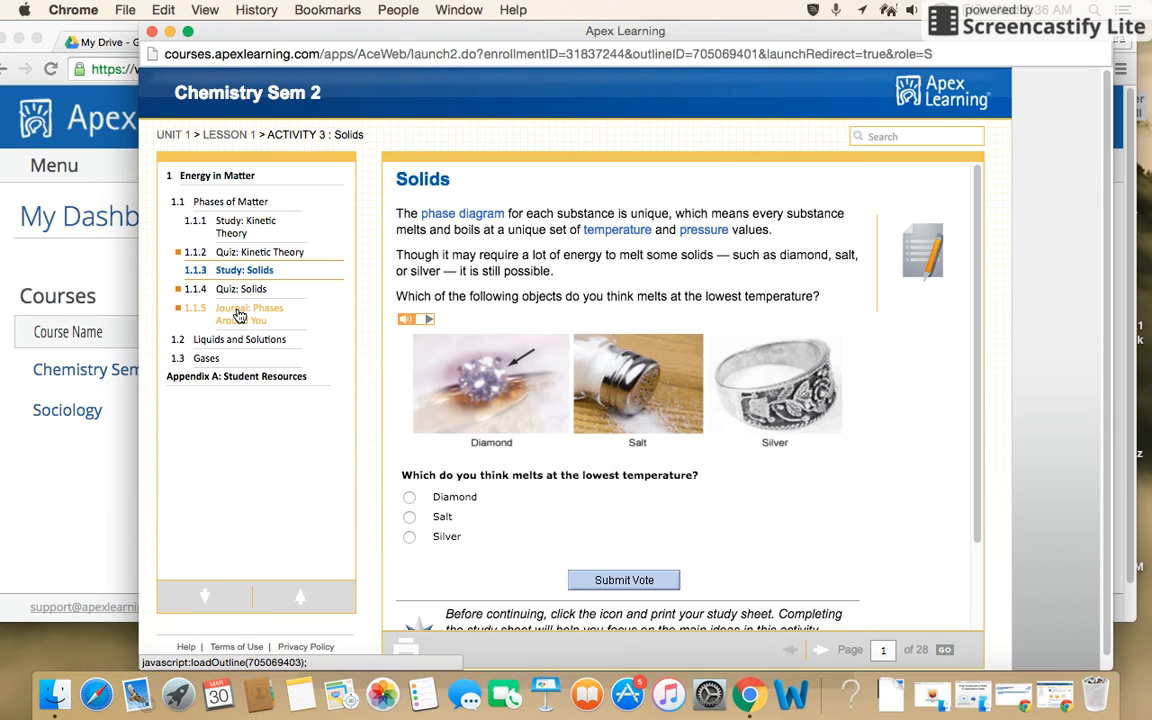
Go to 1.1.5 Journal: Phases Around You and read its directions and scoring.
left_click(248, 314)
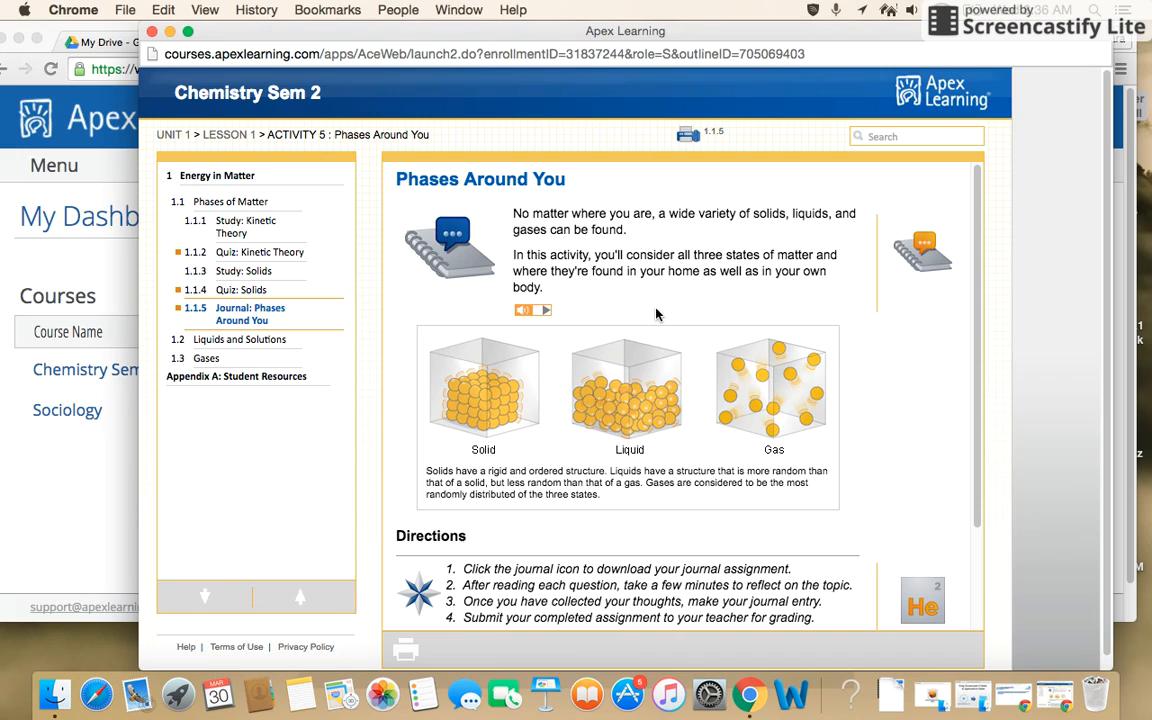
mouse_move(736, 212)
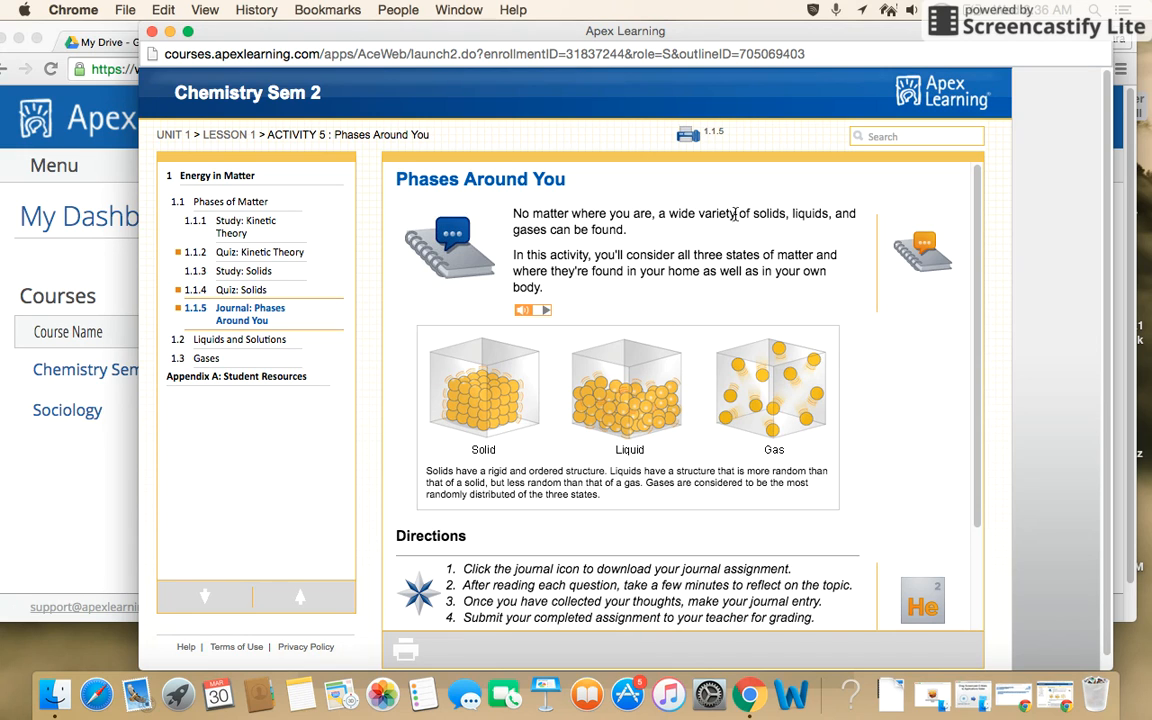
mouse_move(662, 274)
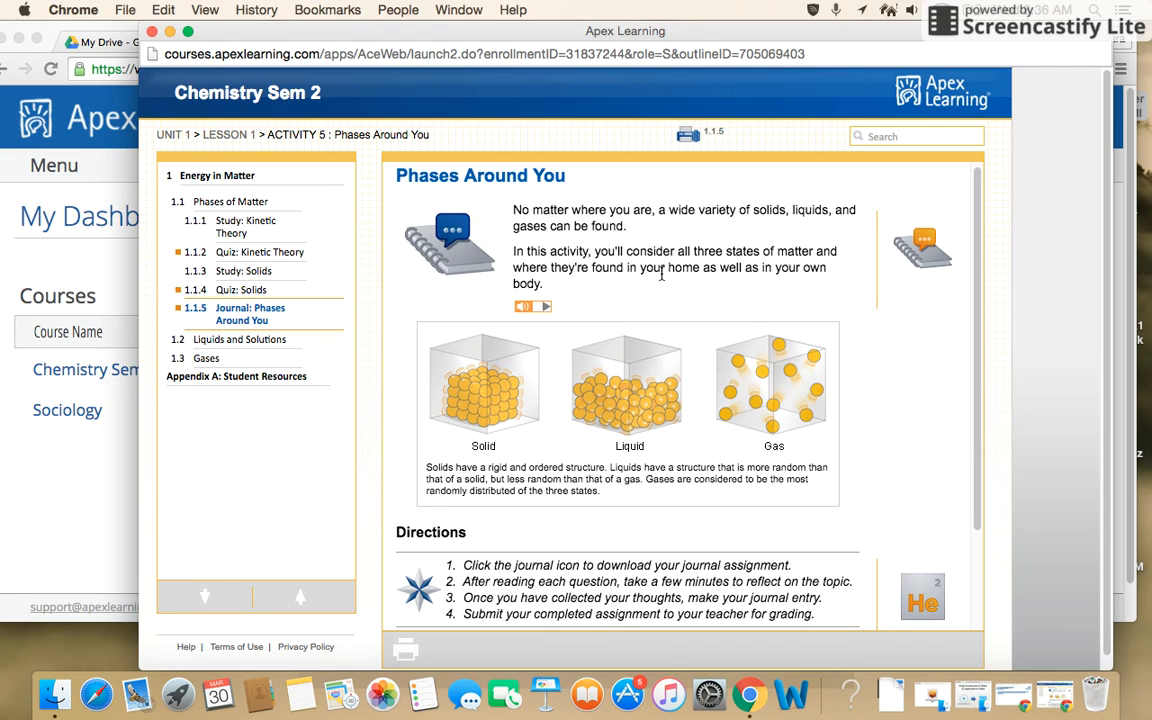
scroll("down", 3)
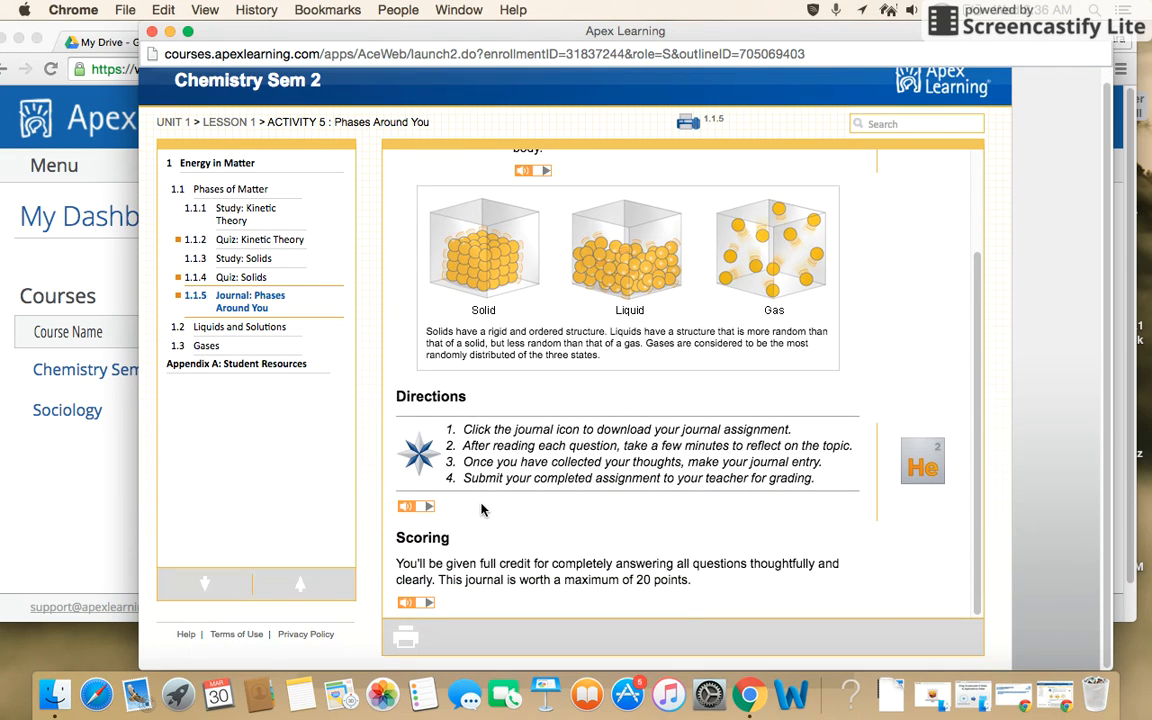
mouse_move(464, 502)
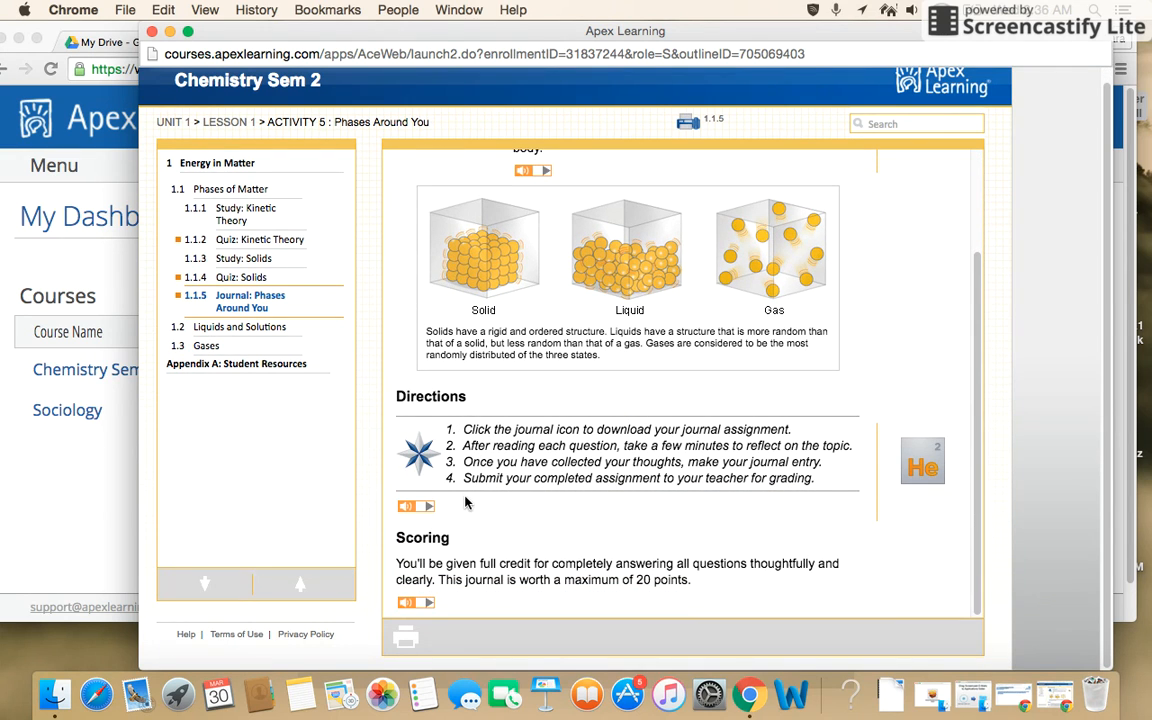
mouse_move(448, 540)
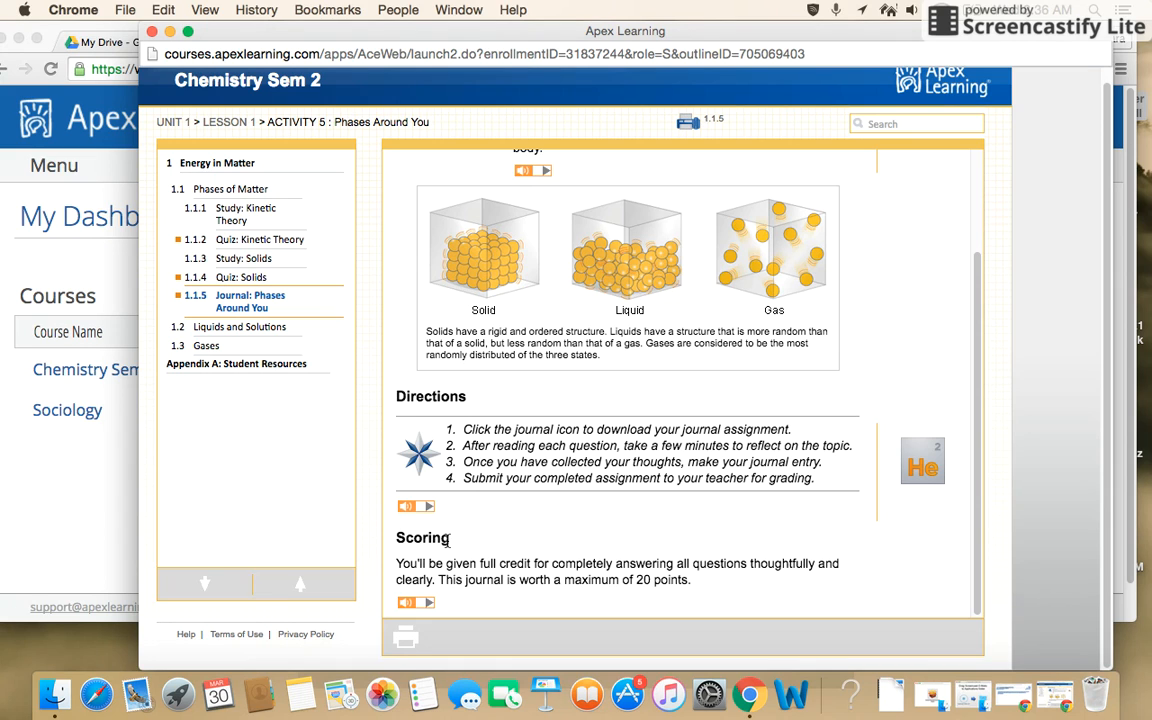
mouse_move(752, 584)
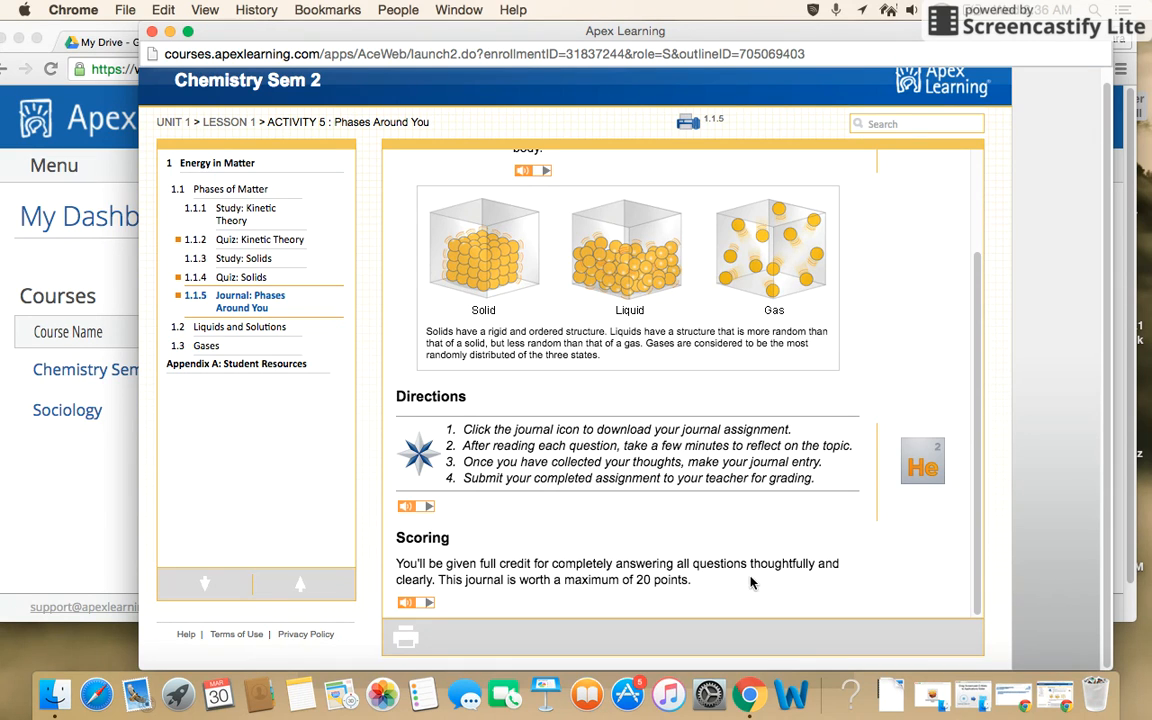
scroll("up", 3)
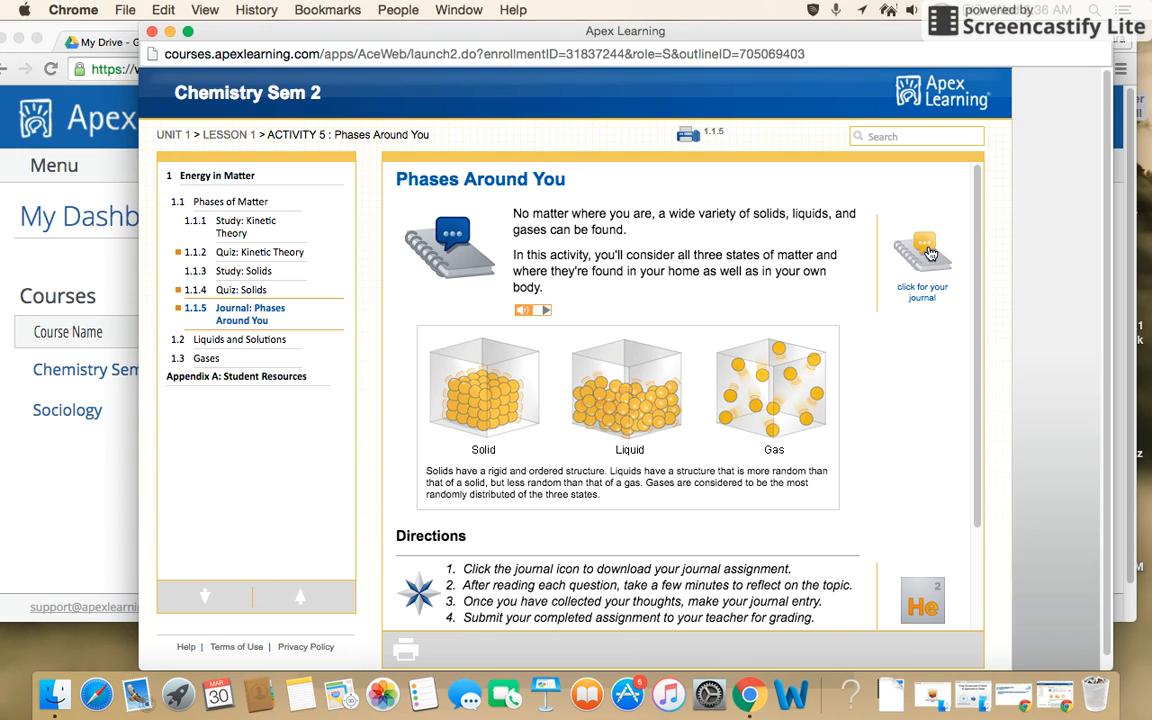
mouse_move(936, 248)
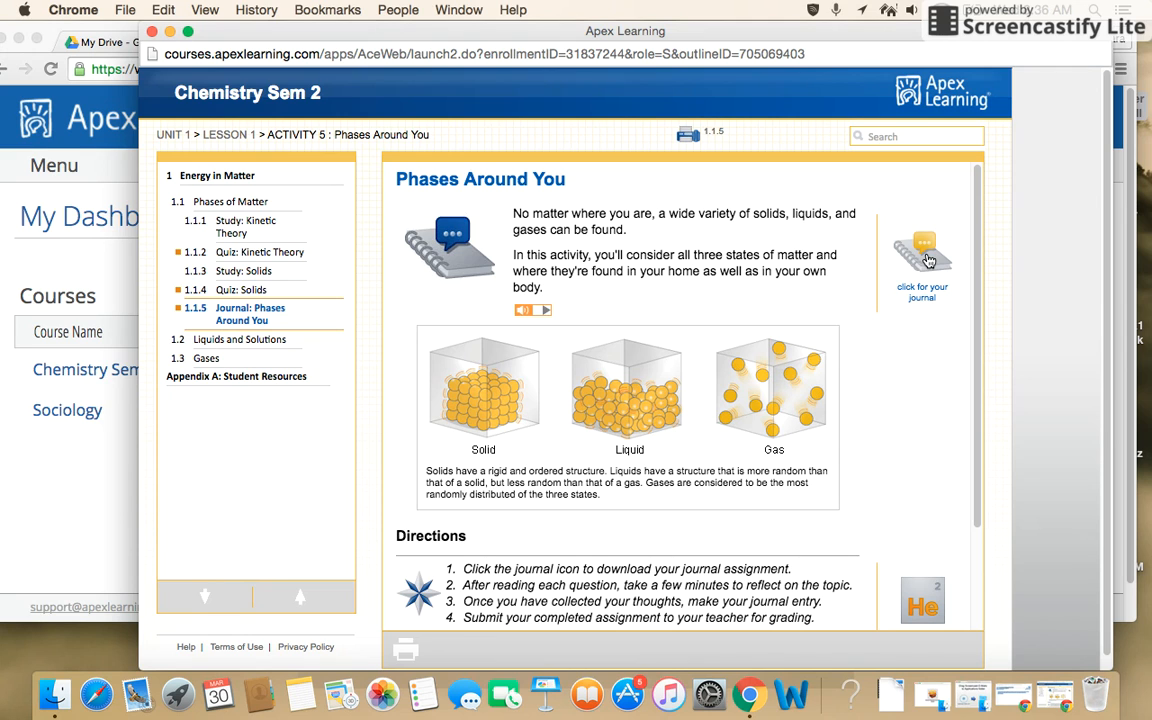
Bring up the printable journal page and look over its three numbered questions.
left_click(920, 248)
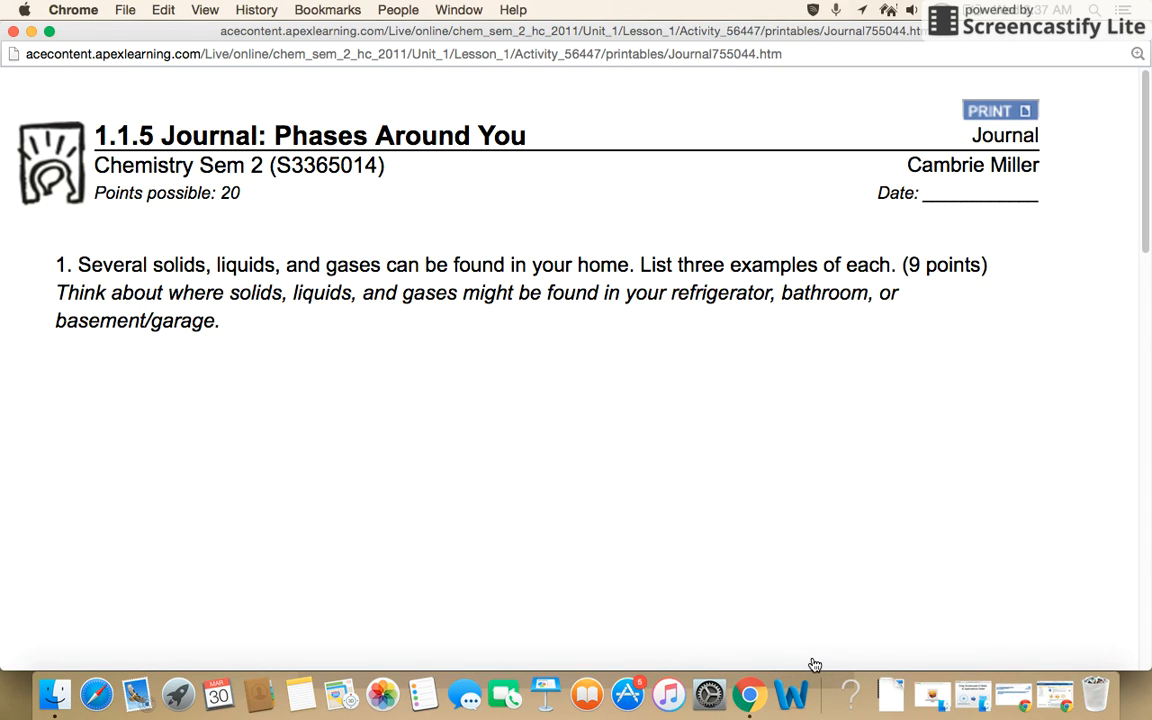
mouse_move(666, 120)
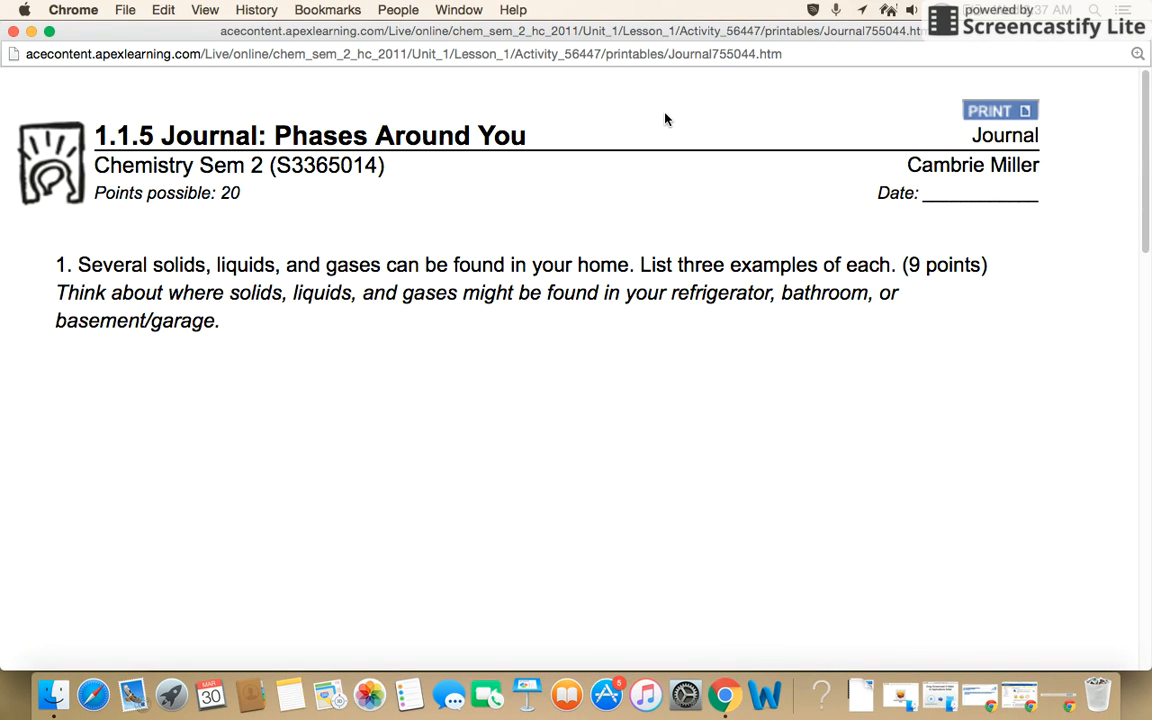
mouse_move(1008, 124)
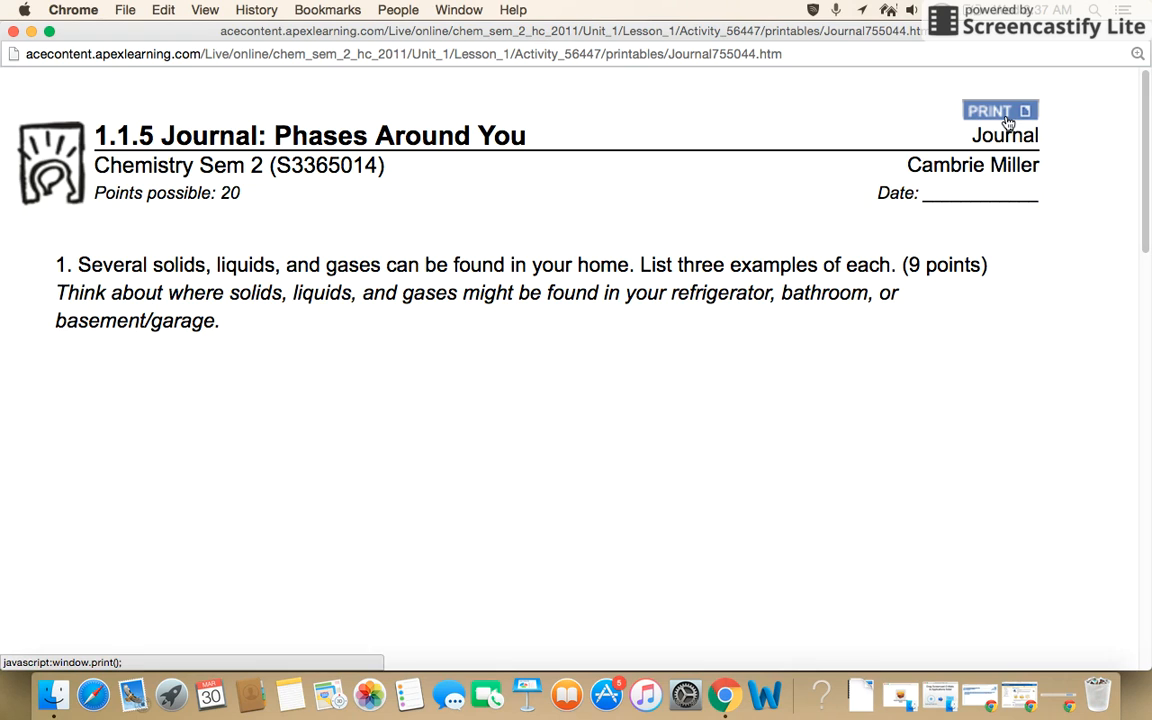
mouse_move(870, 376)
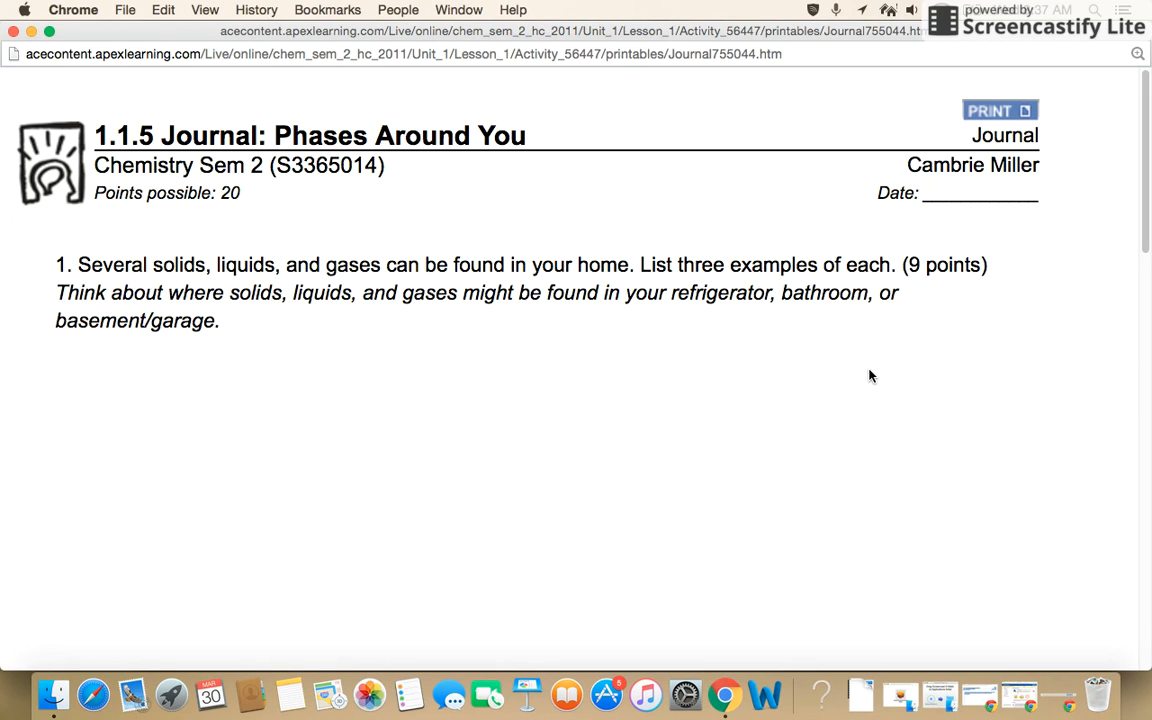
mouse_move(856, 404)
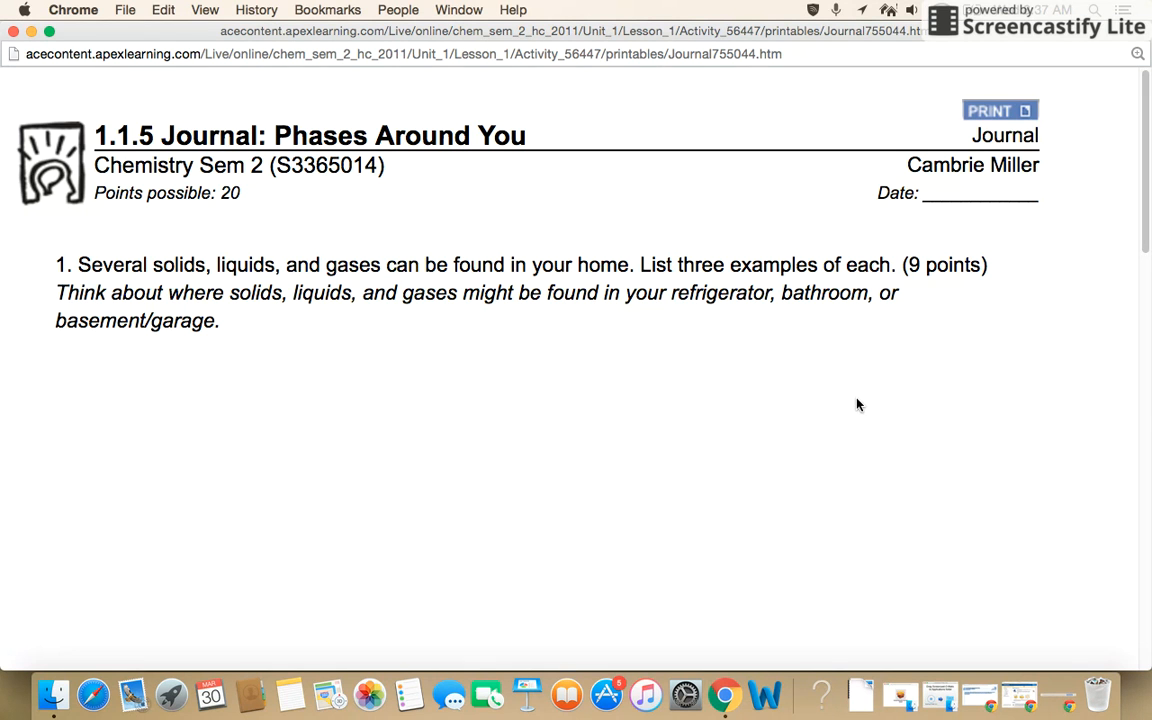
scroll("down", 3)
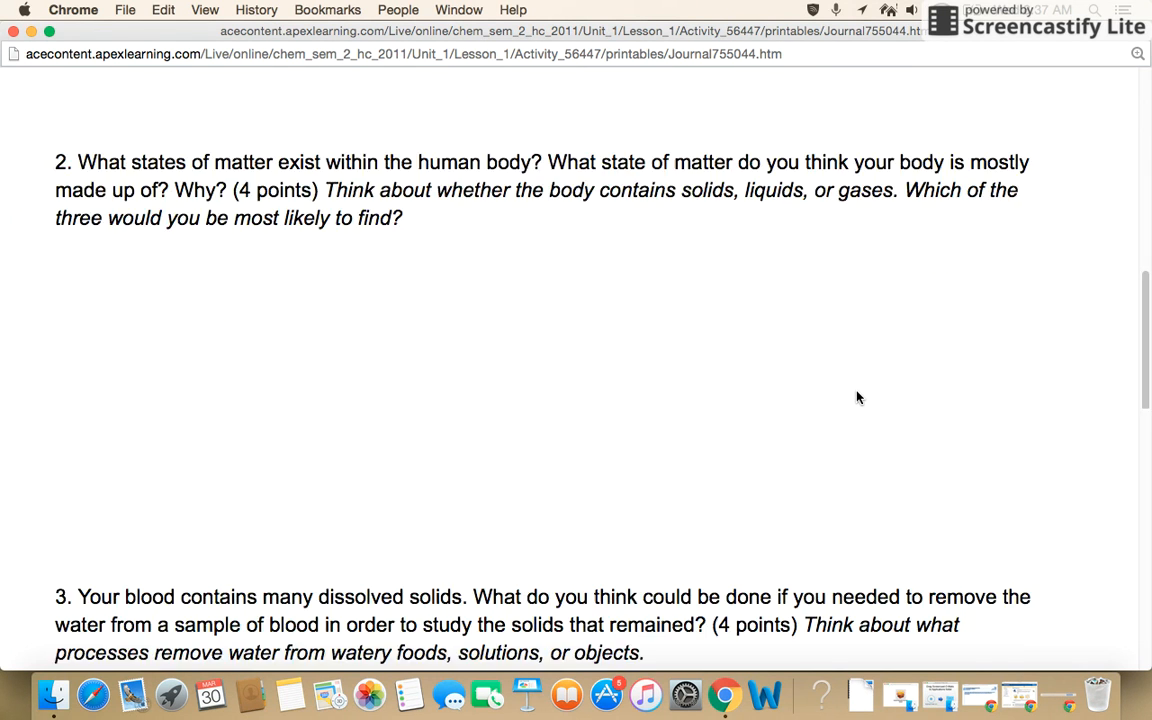
scroll("up", 3)
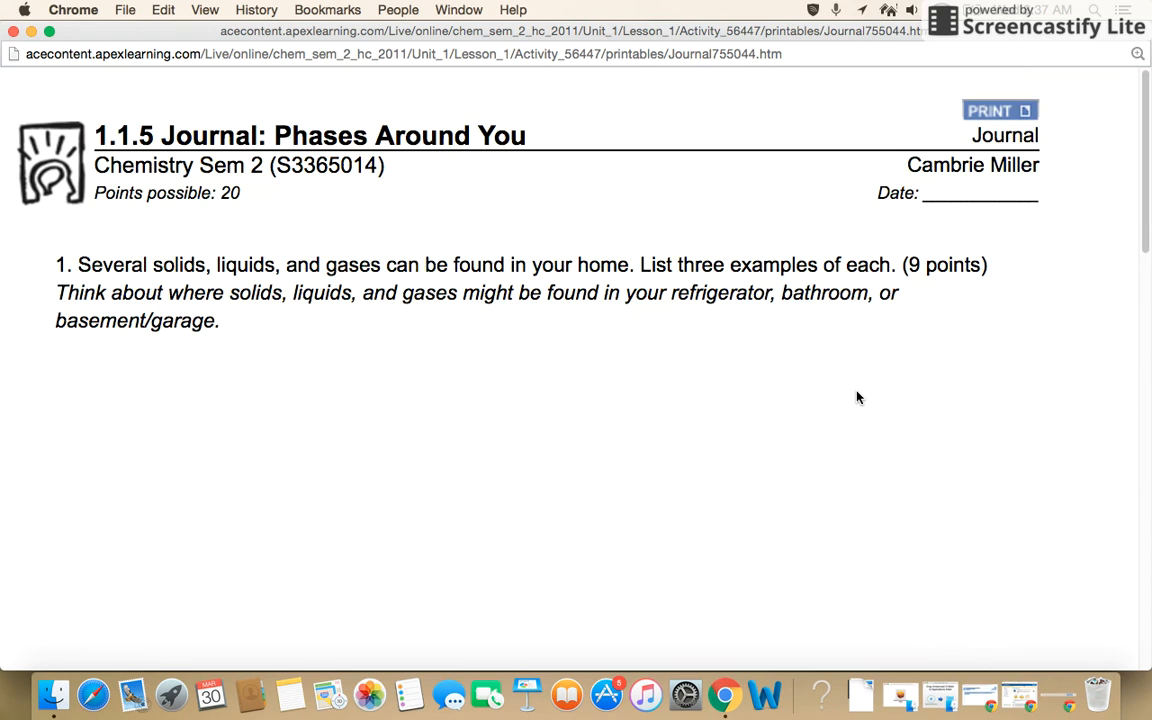
mouse_move(538, 106)
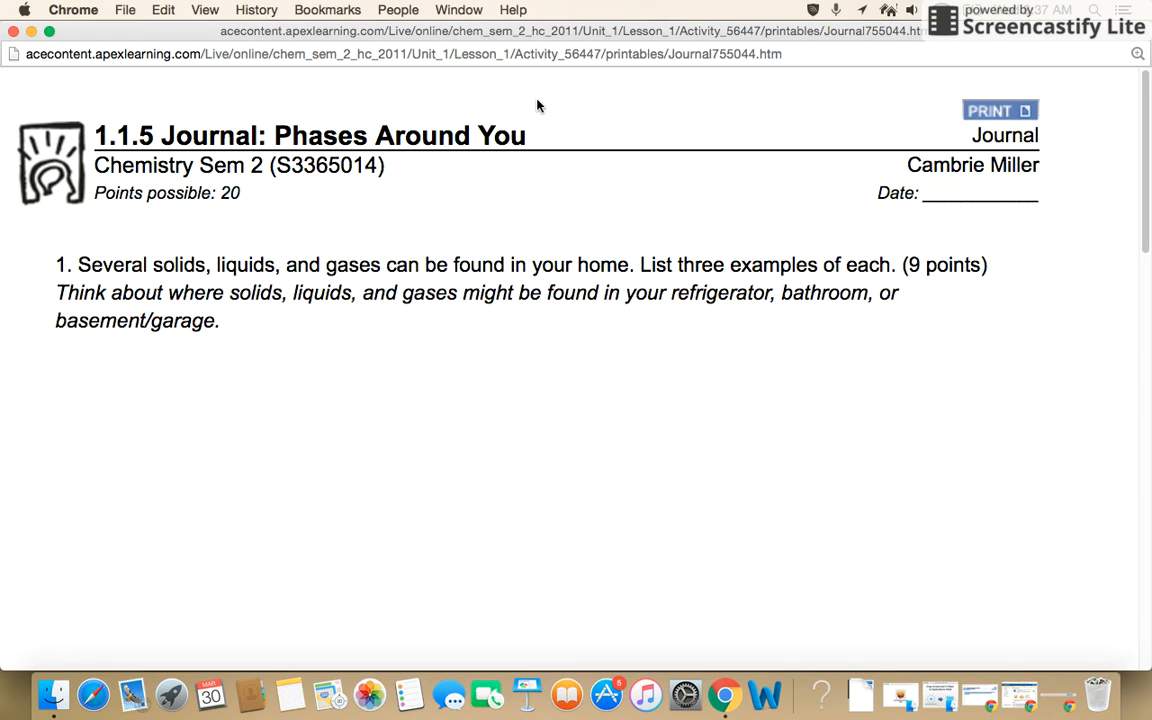
mouse_move(484, 104)
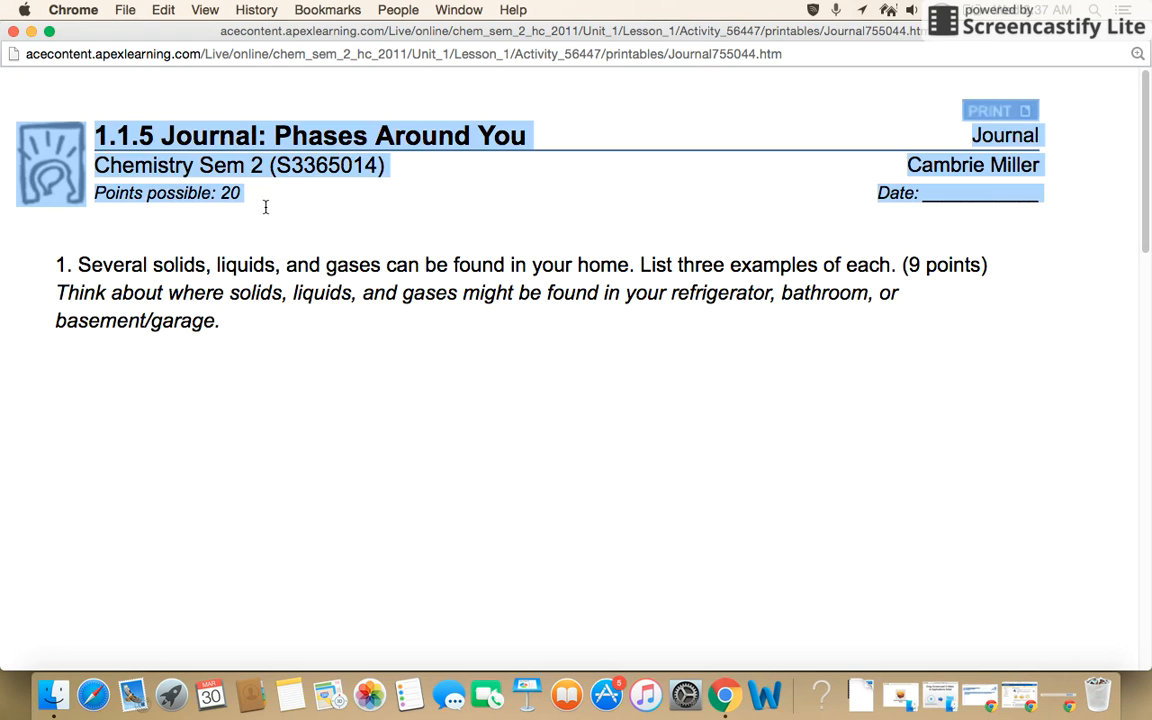
Copy the whole selected journal page text via the right-click menu.
scroll("down", 3)
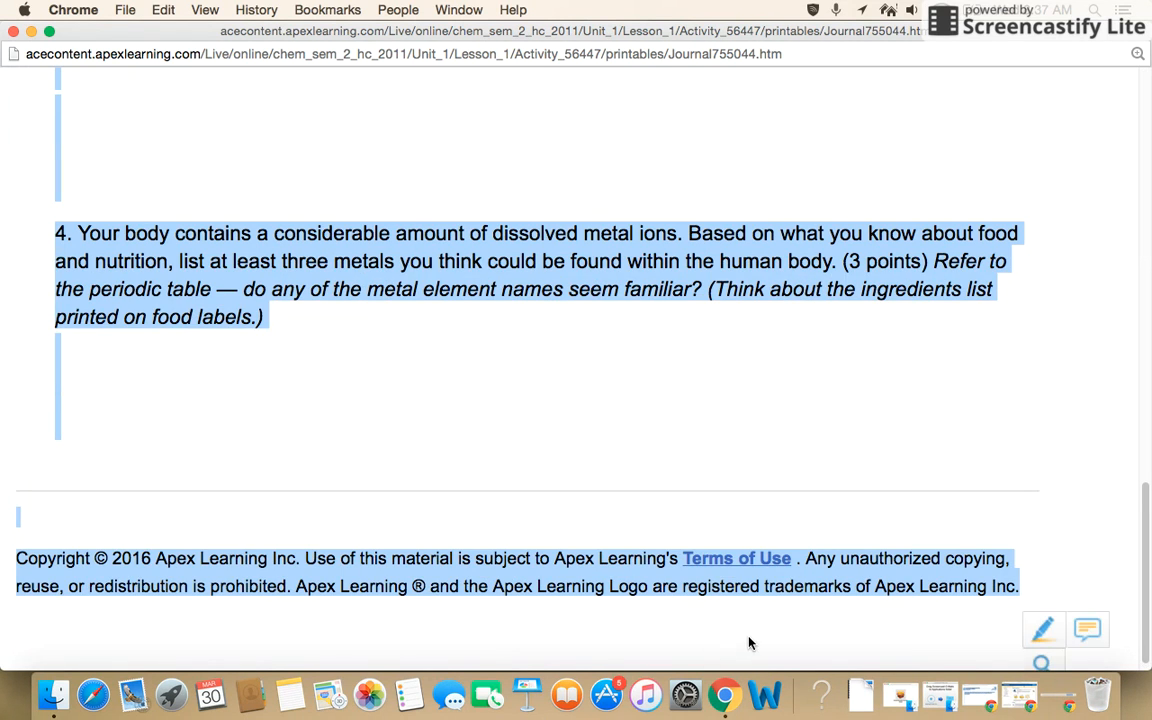
scroll("up", 3)
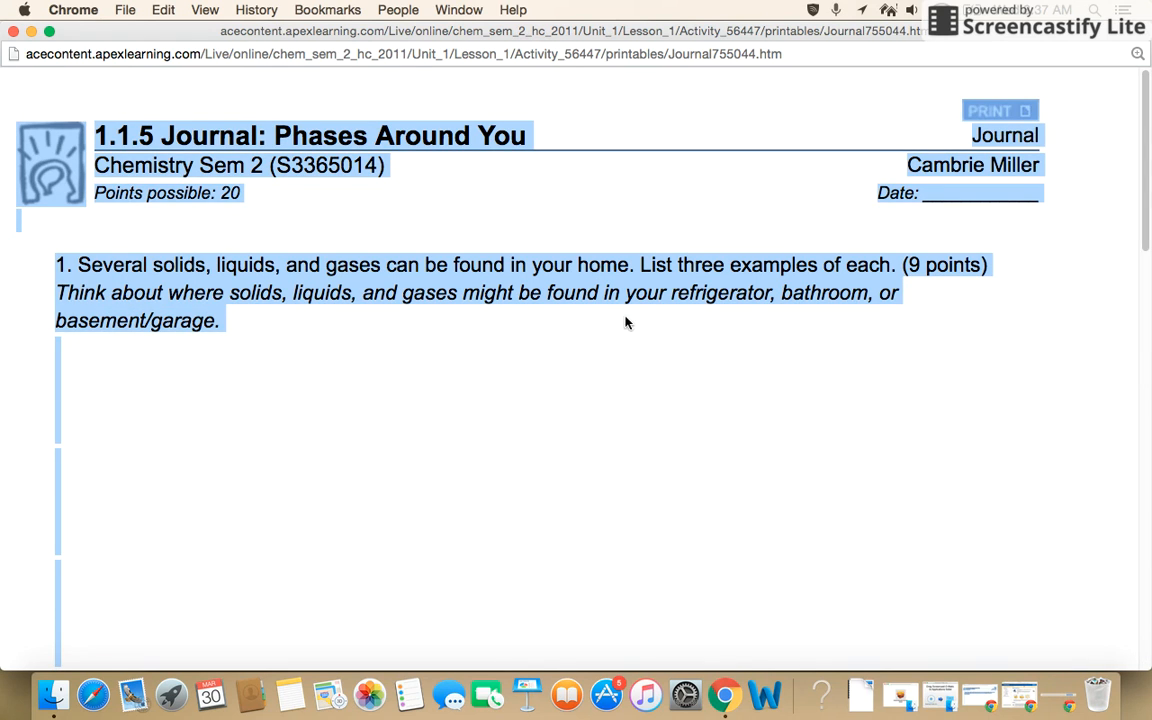
mouse_move(568, 360)
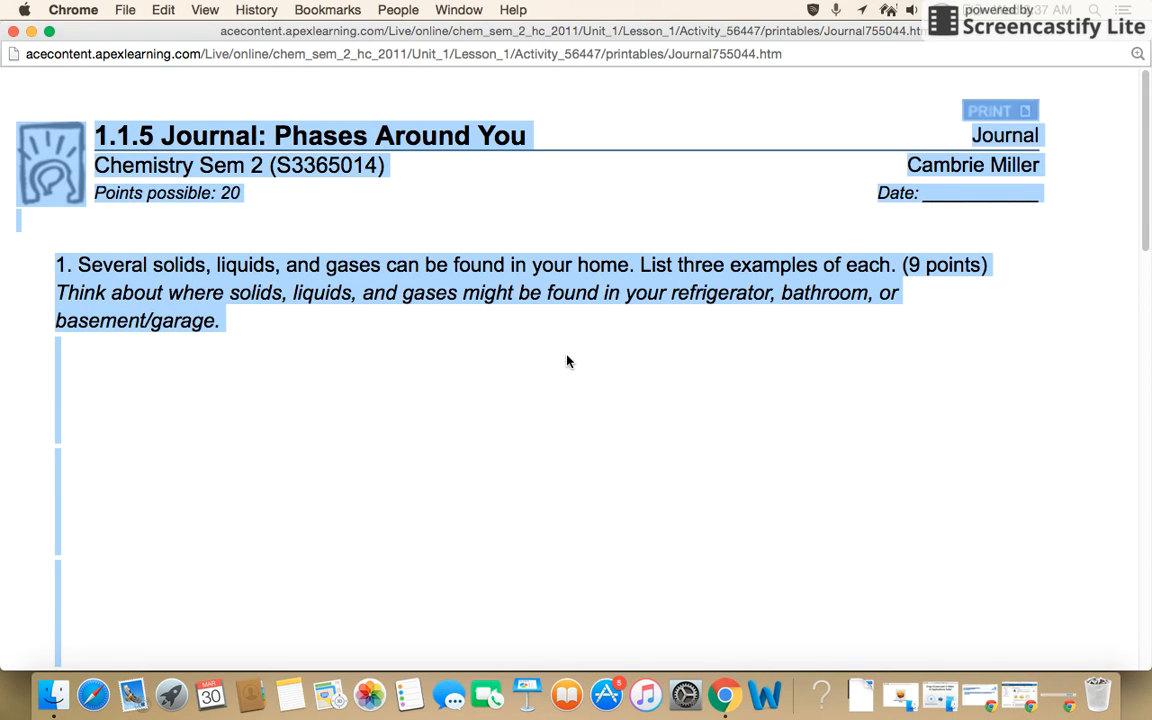
right_click(568, 360)
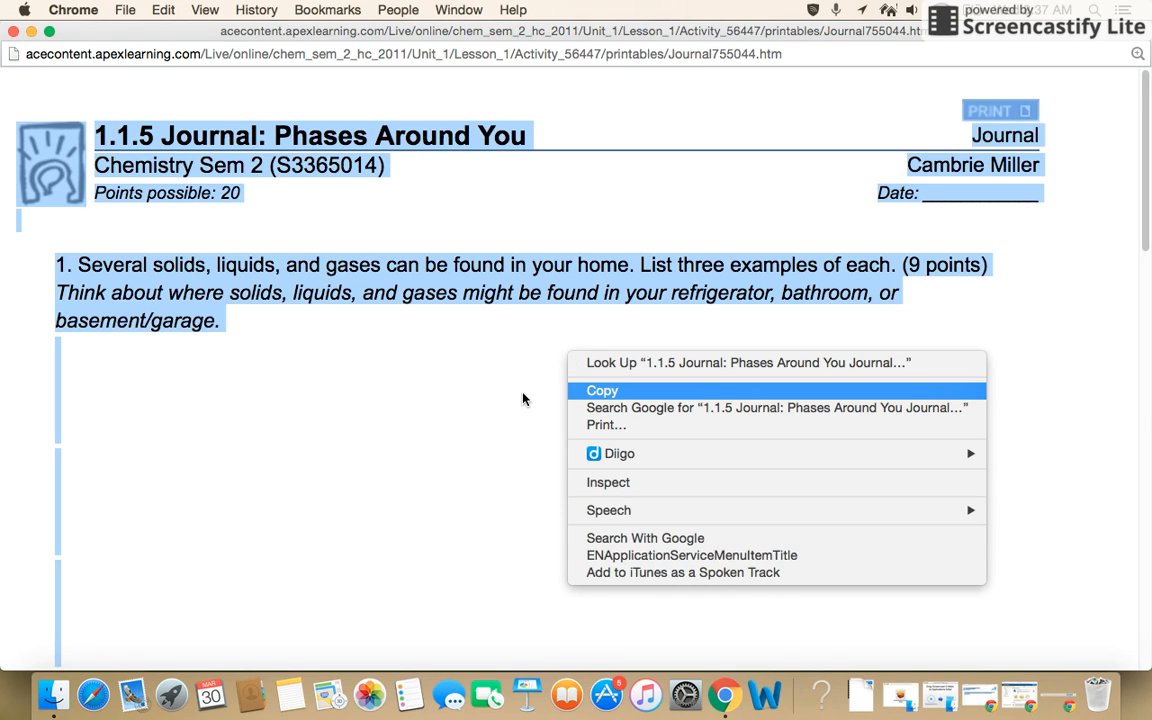
left_click(602, 390)
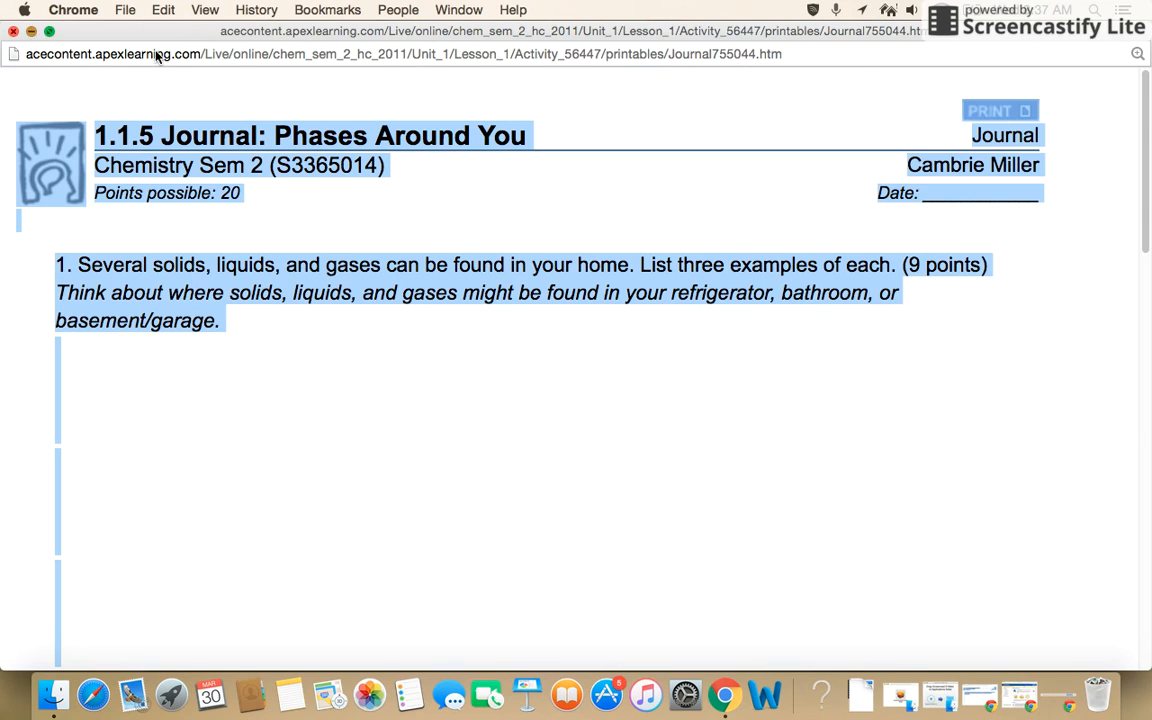
Switch to Google Drive and go into the student's shared folder.
left_click(314, 42)
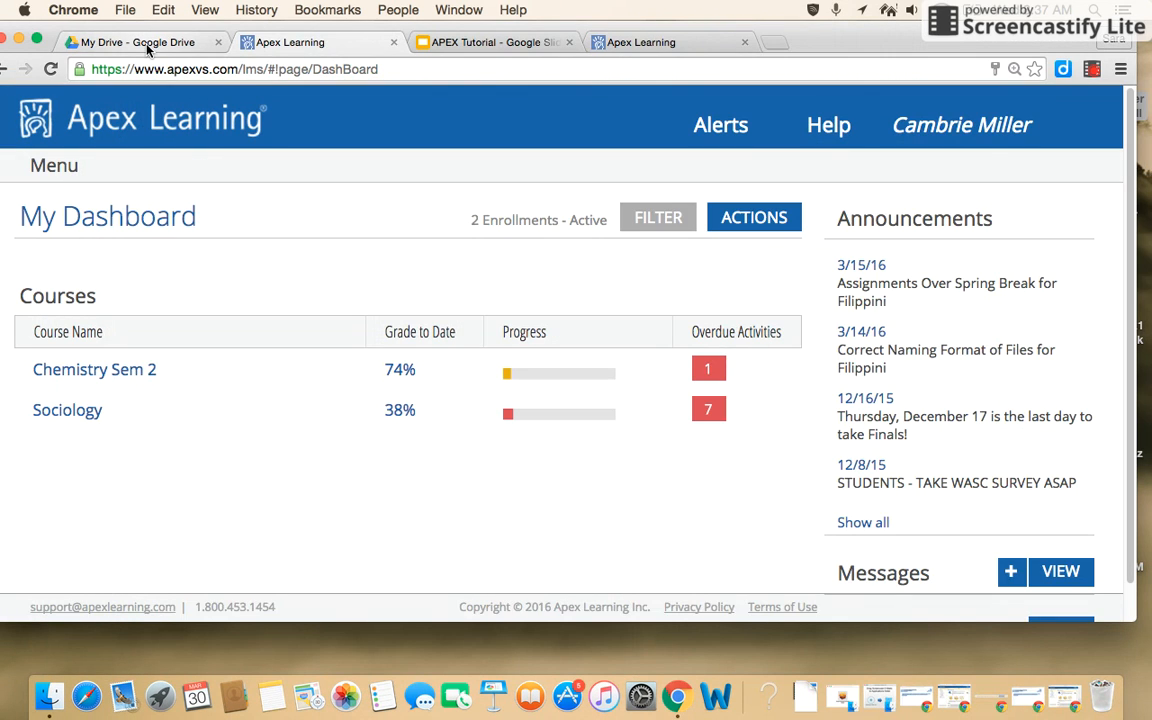
left_click(130, 42)
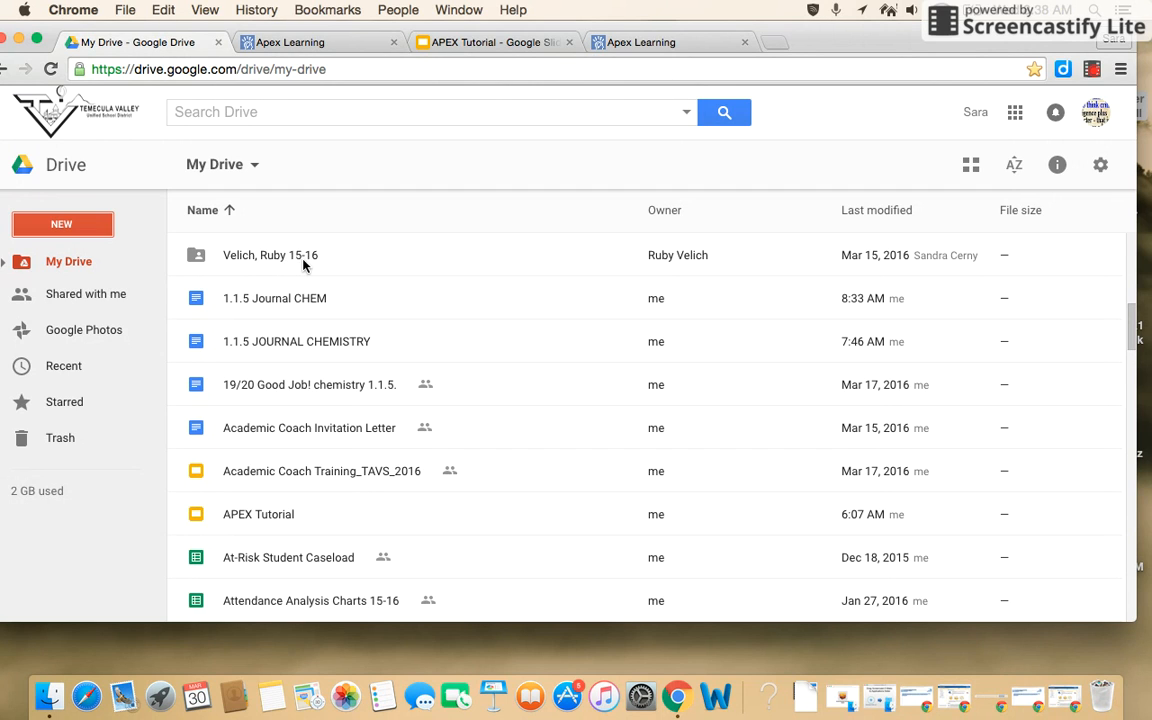
left_click(270, 256)
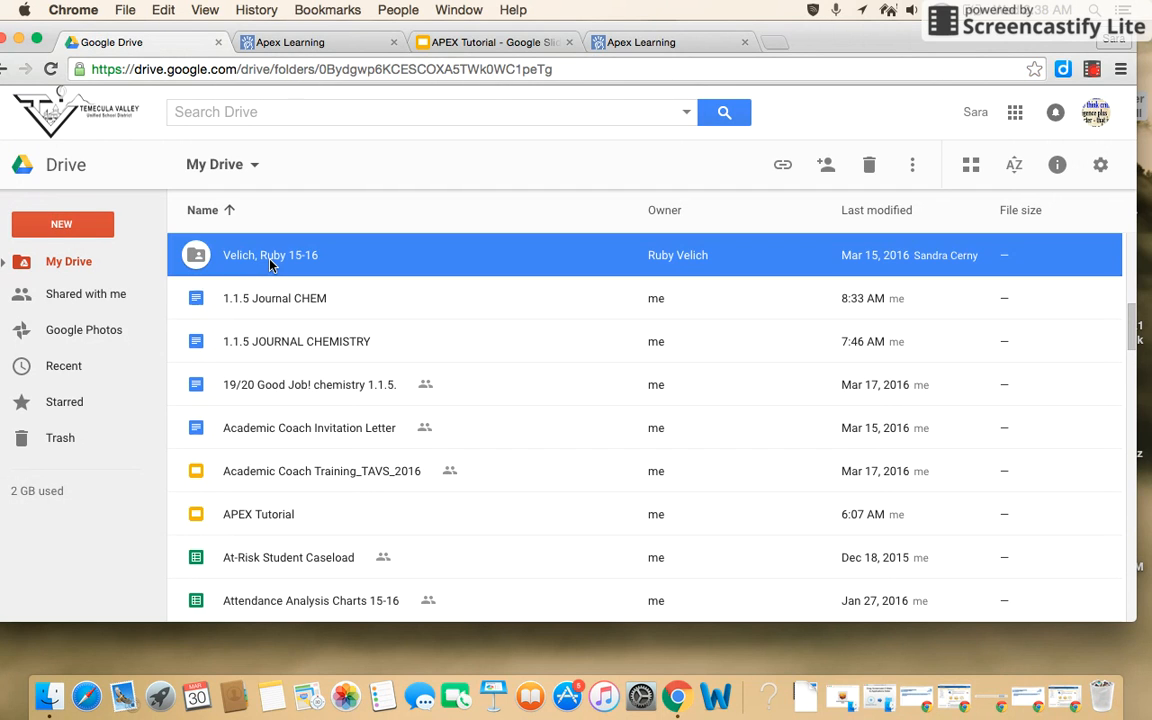
double_click(270, 256)
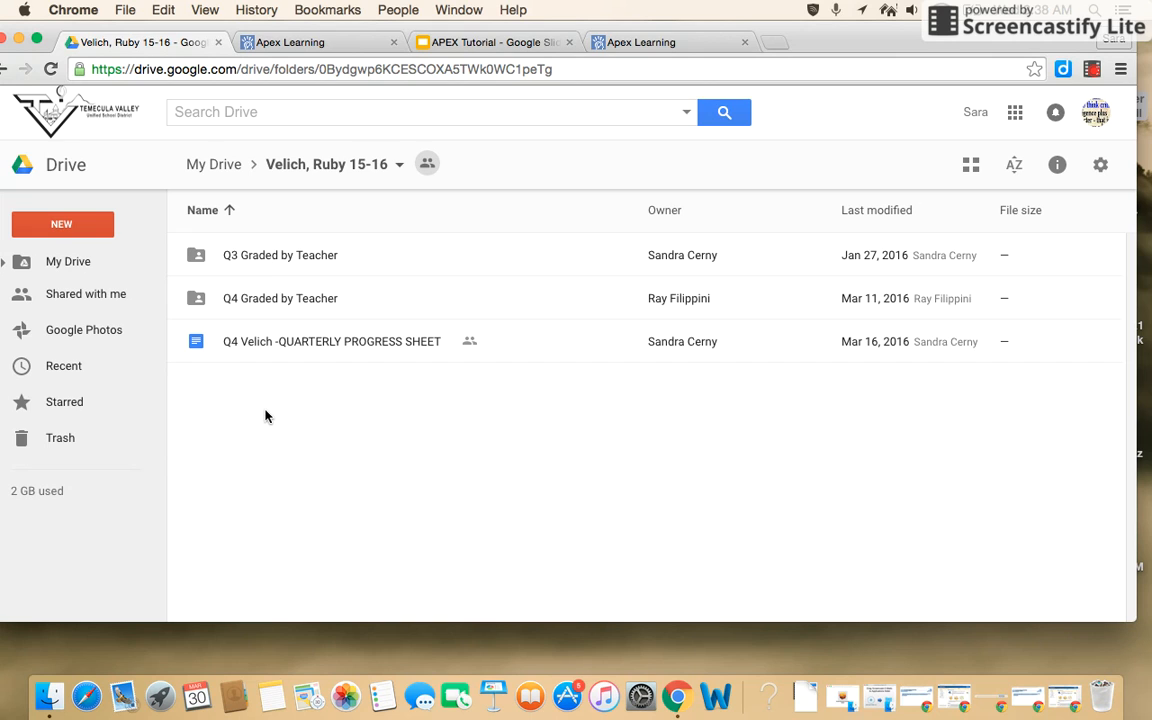
Create a new Google Doc in the folder, confirming the shared-folder prompt with OK.
left_click(62, 224)
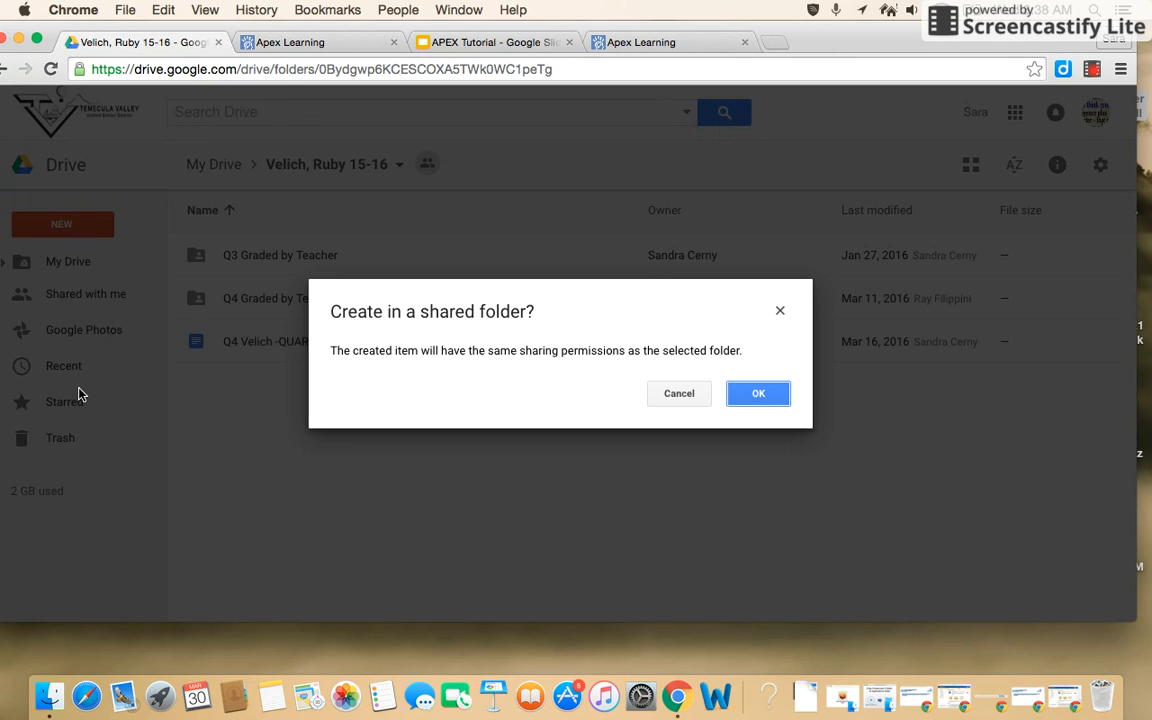
left_click(758, 392)
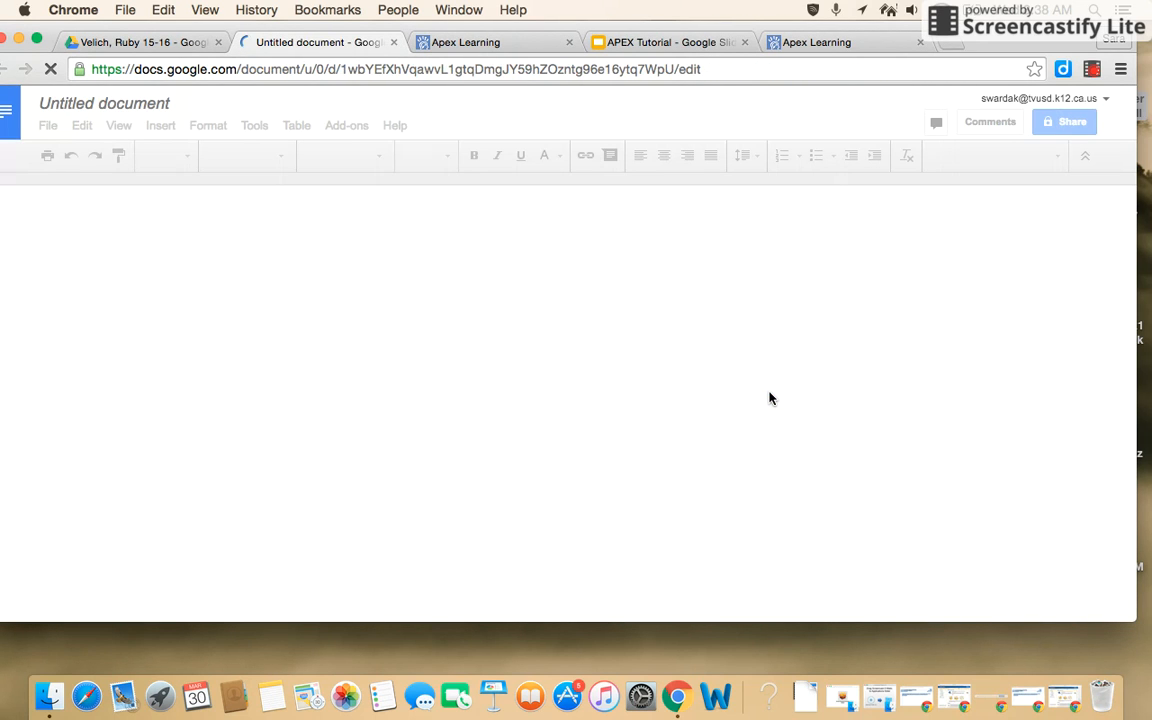
left_click(140, 42)
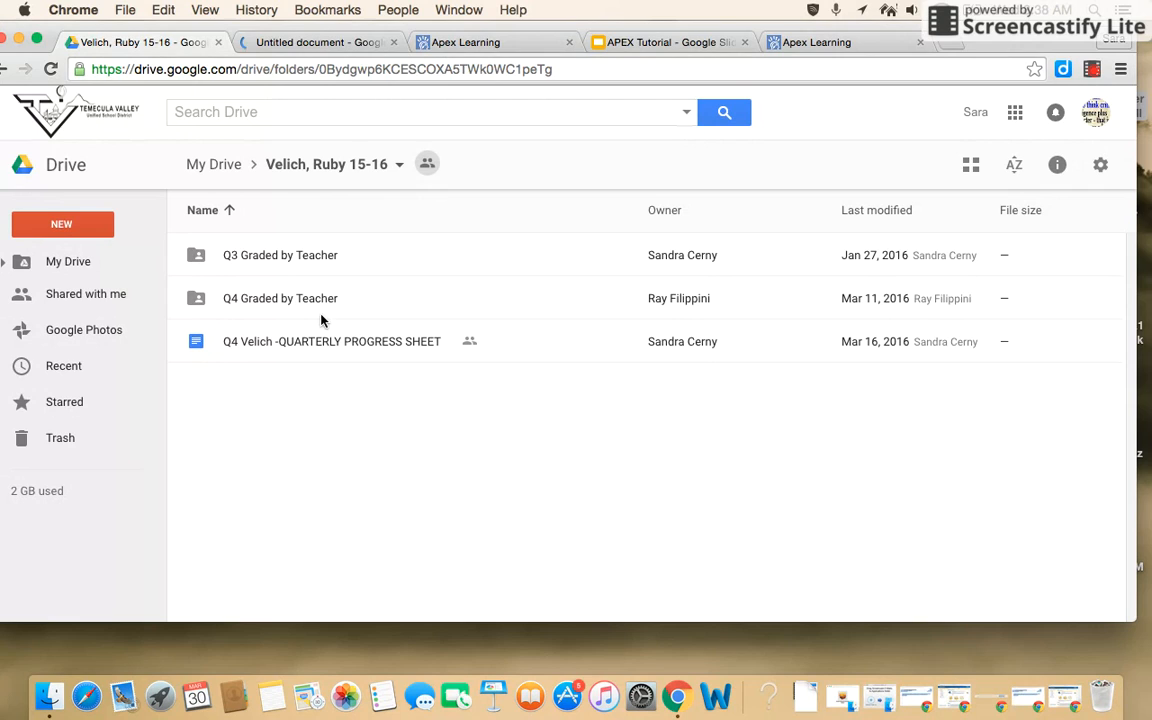
mouse_move(764, 204)
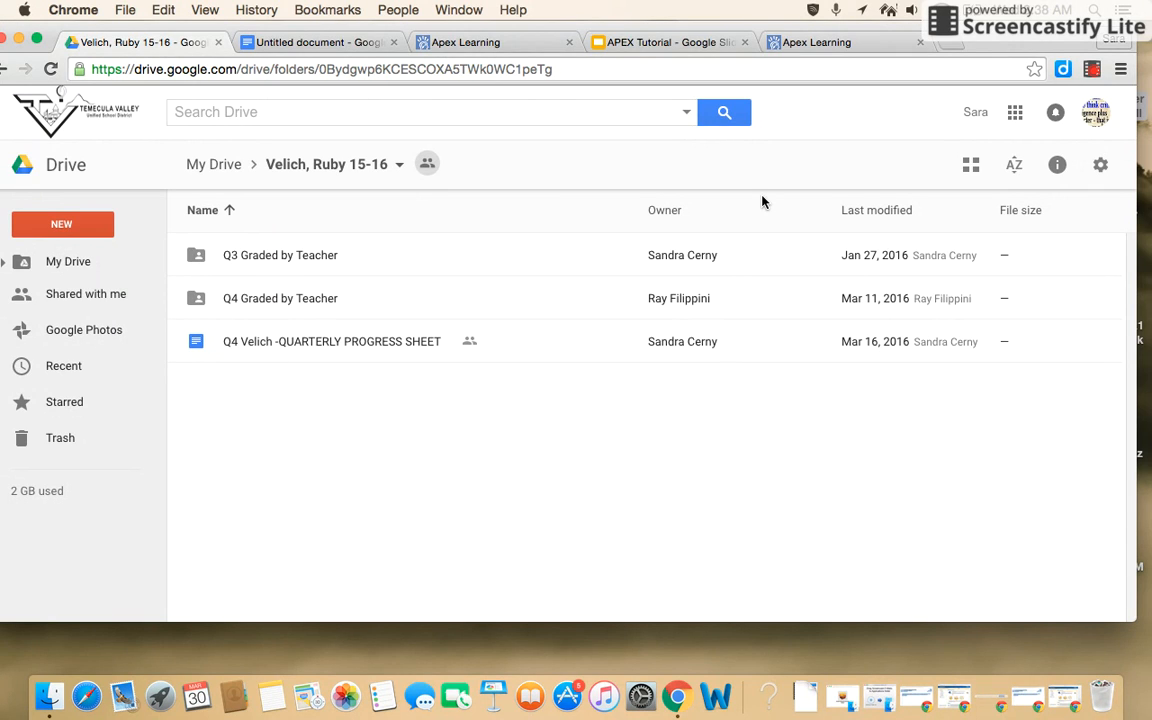
mouse_move(386, 268)
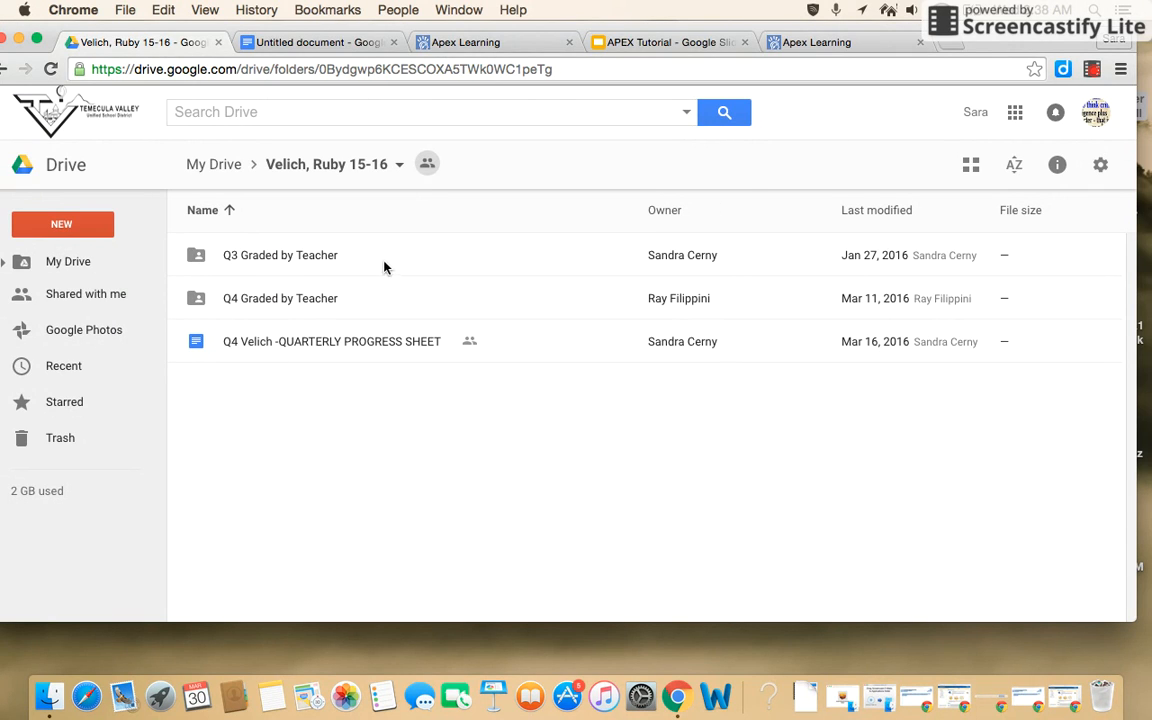
mouse_move(350, 56)
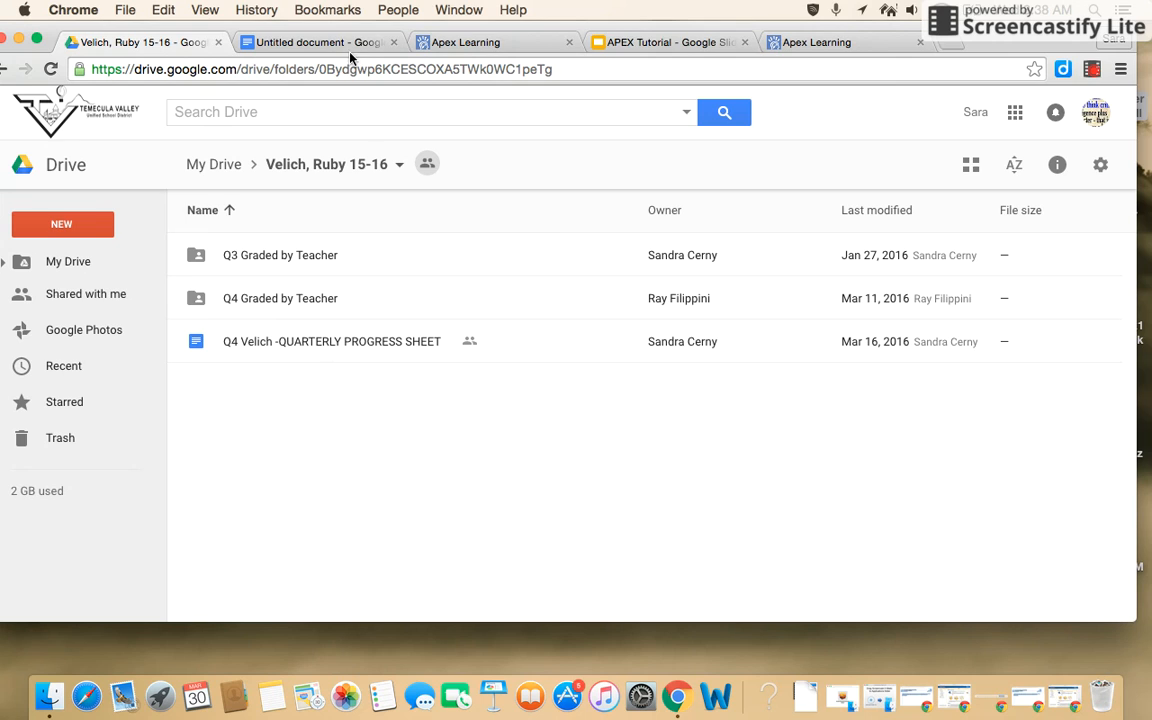
Paste the copied Phases Around You text into the new blank document.
left_click(318, 42)
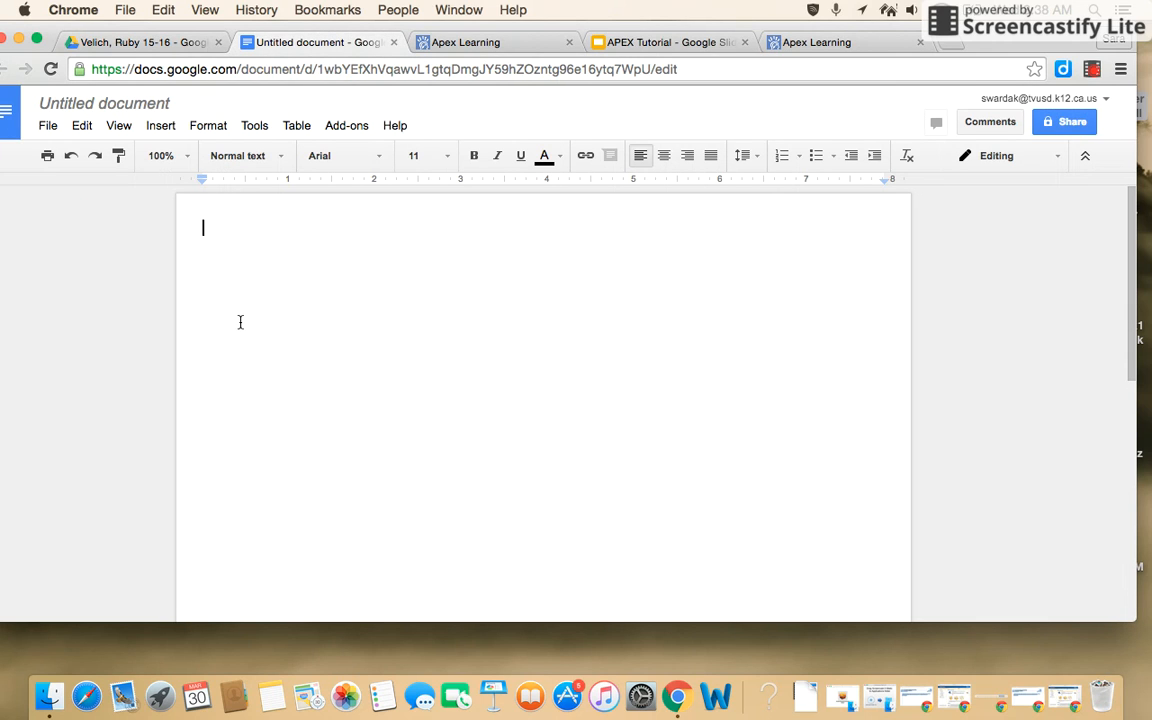
mouse_move(302, 340)
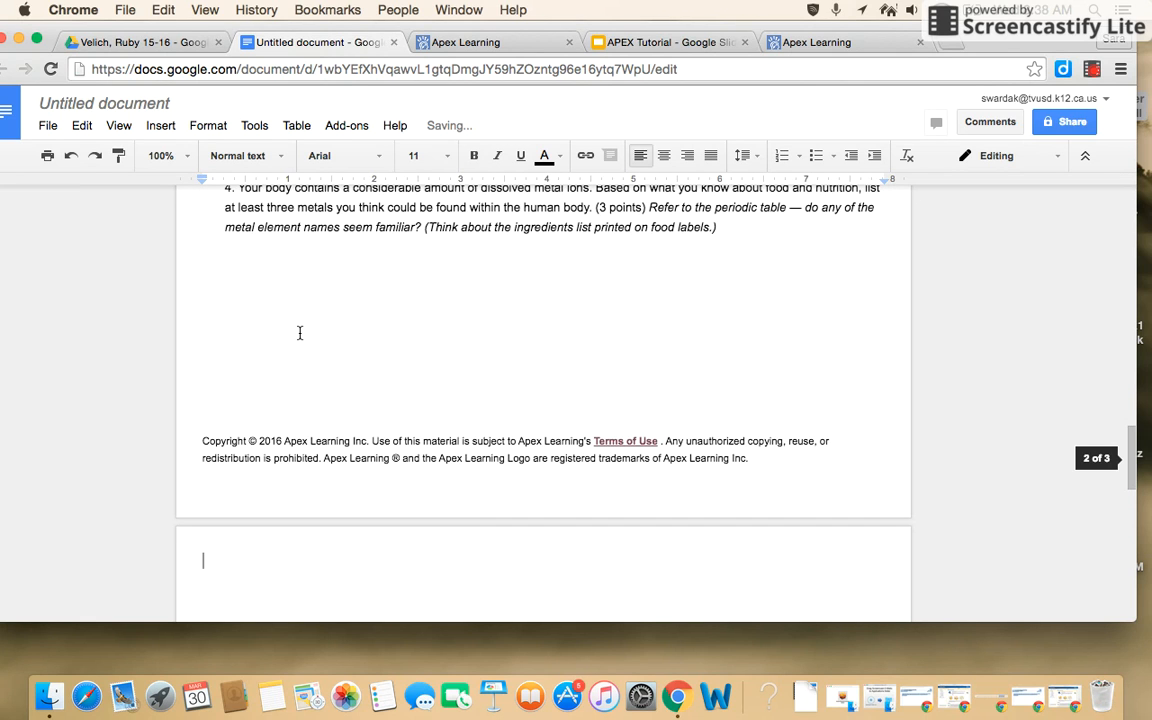
scroll("up", 3)
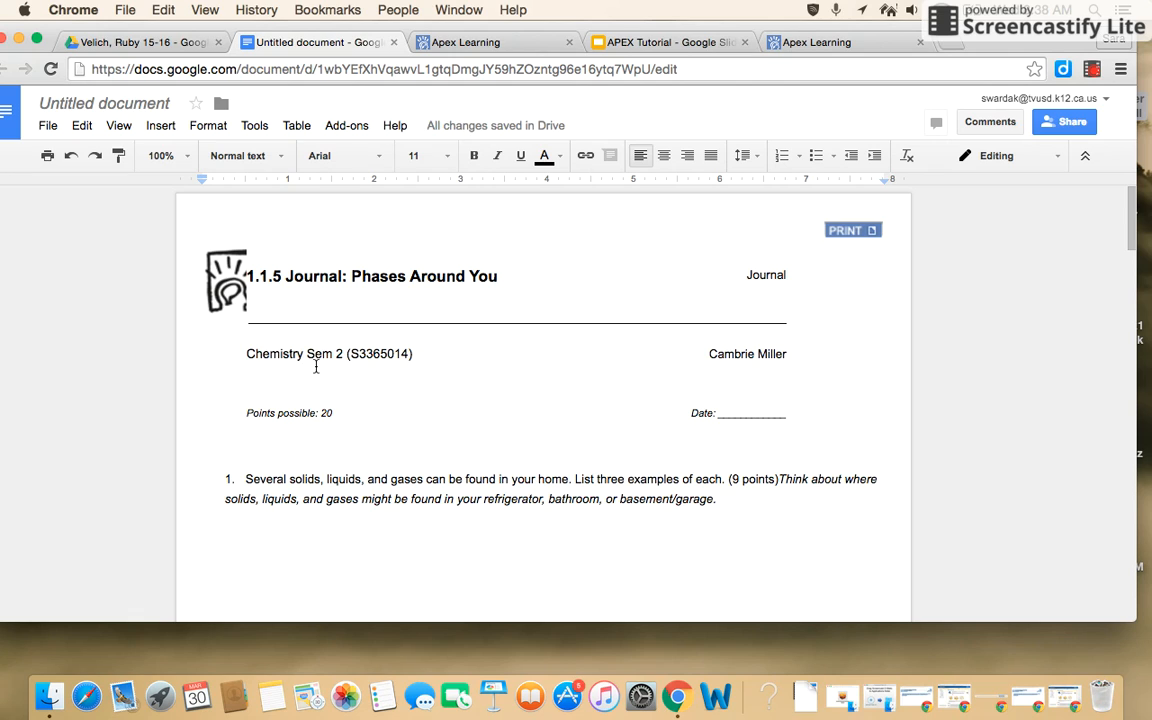
mouse_move(238, 232)
type("C")
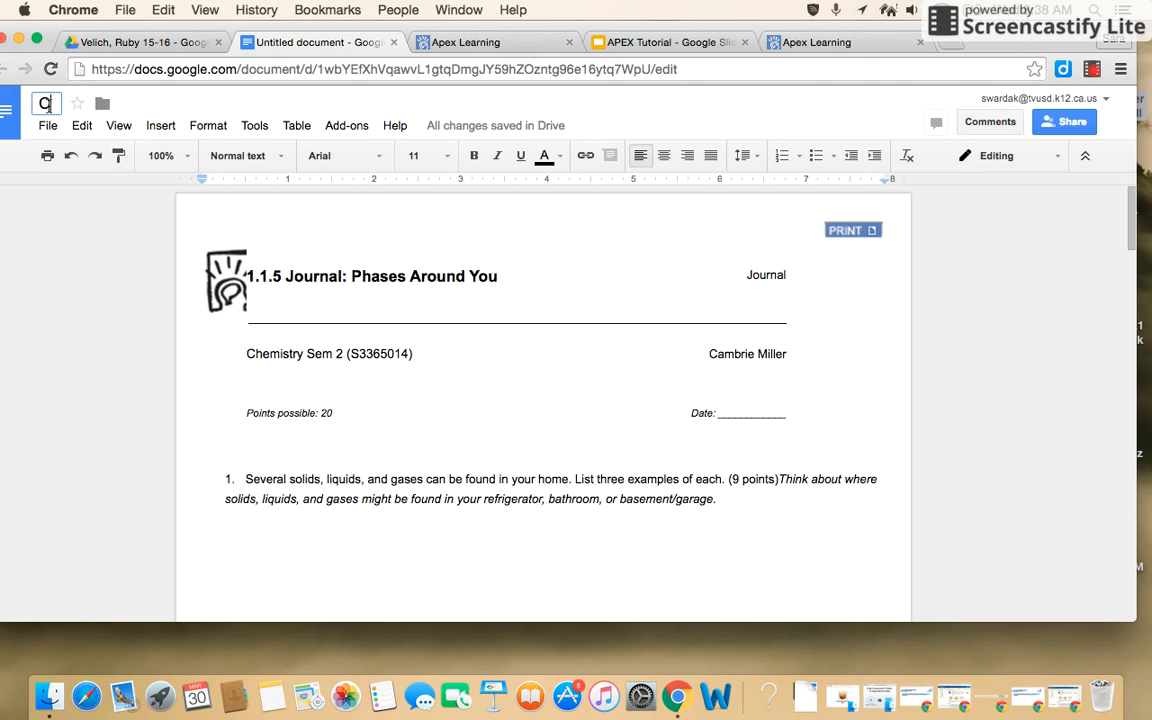
Enter CHEM 1.1.5 Journal as the document title.
type("HEM")
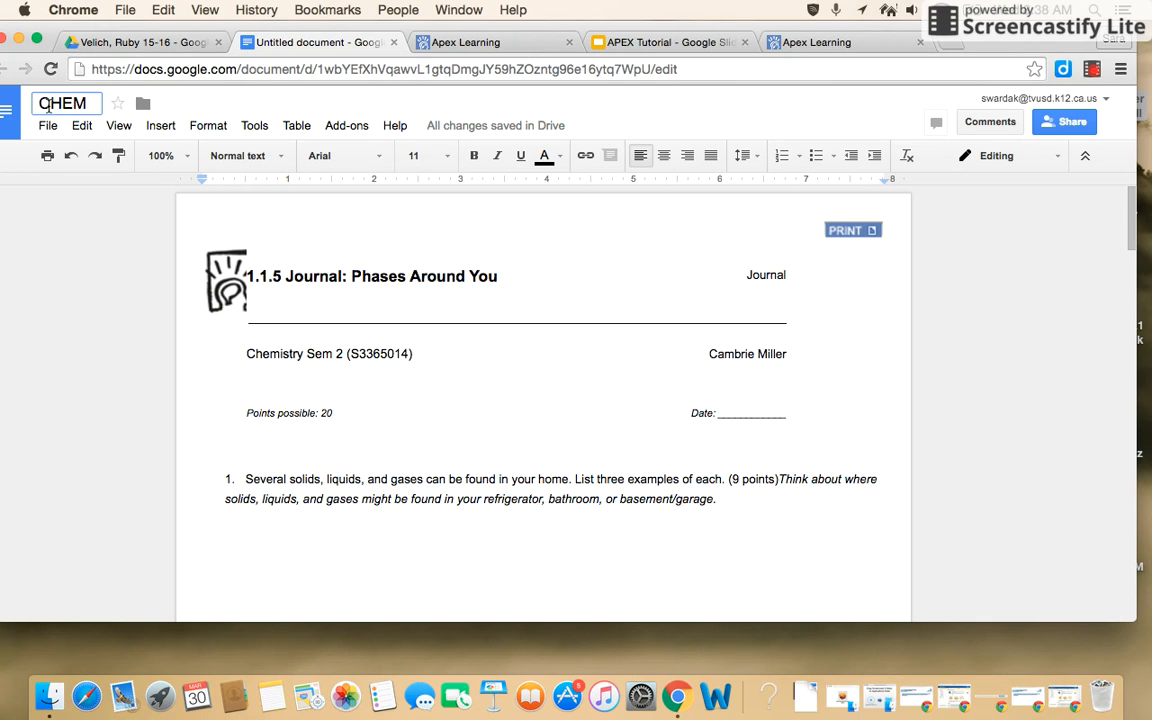
type("1")
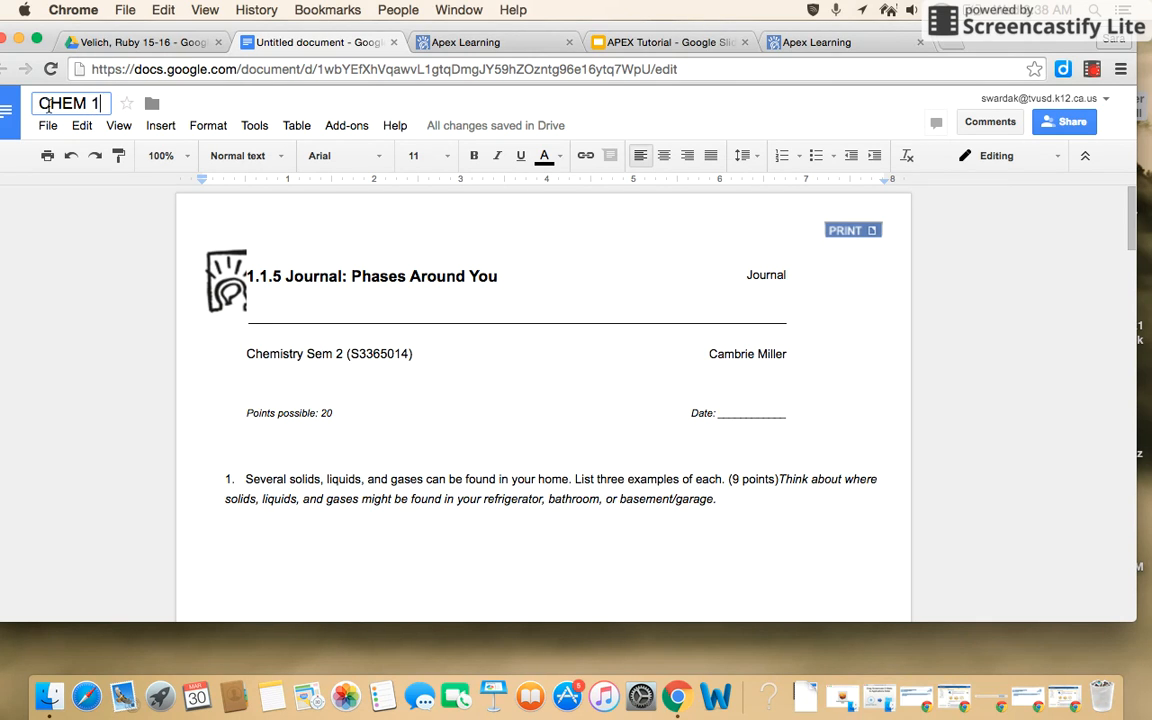
type(".1.5")
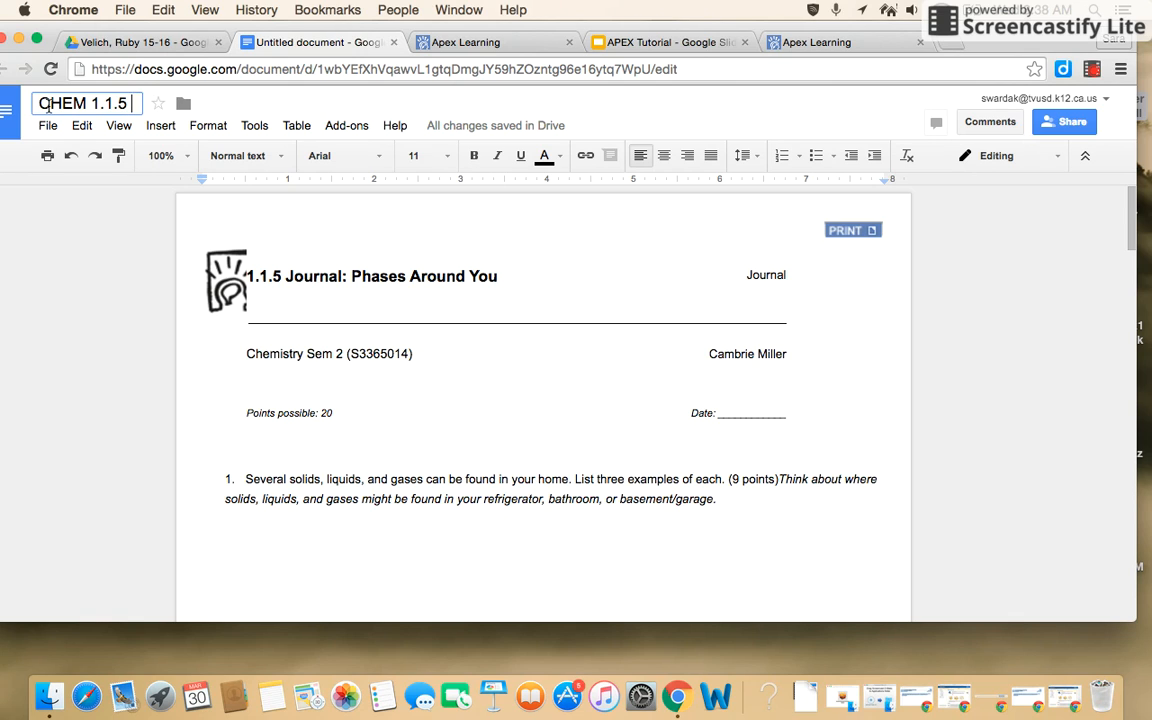
type("Journal")
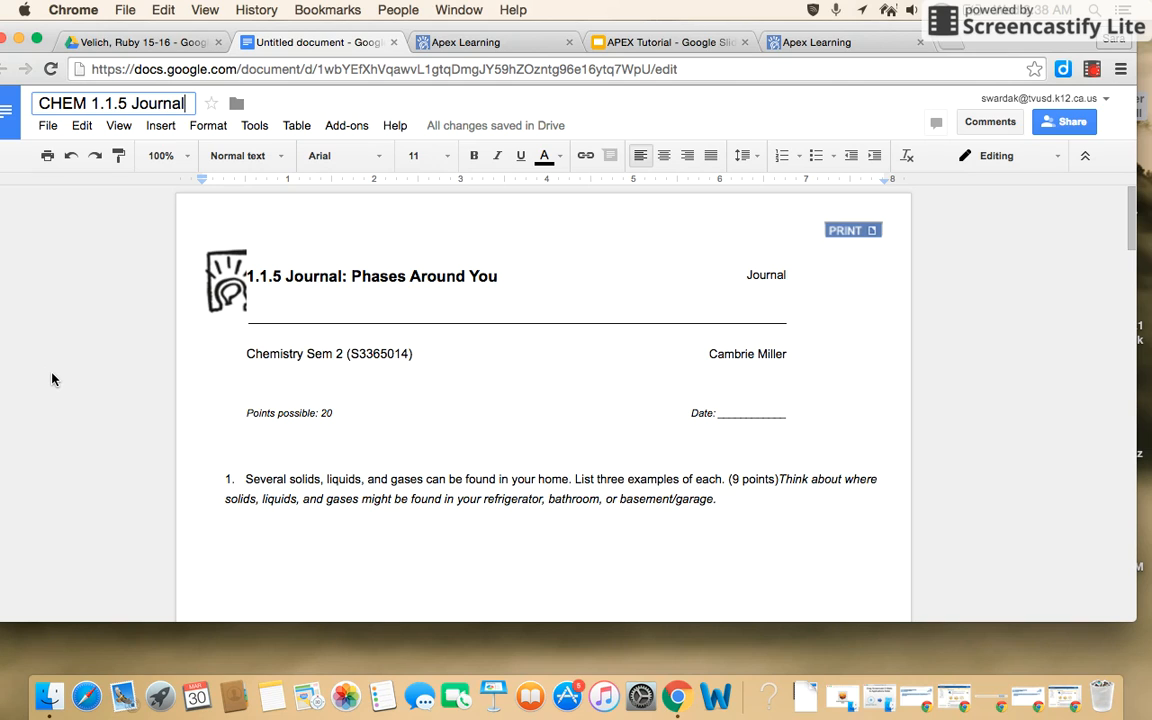
mouse_move(110, 104)
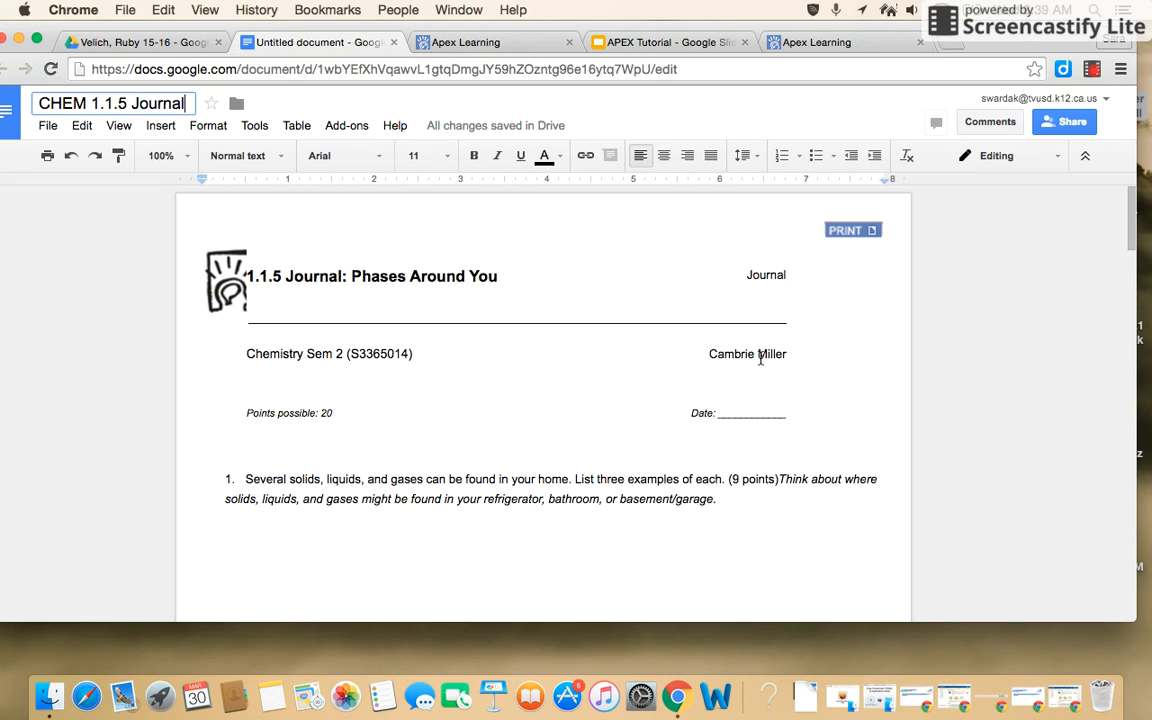
Add a placeholder answer under question 1 and colour it blue.
scroll("down", 3)
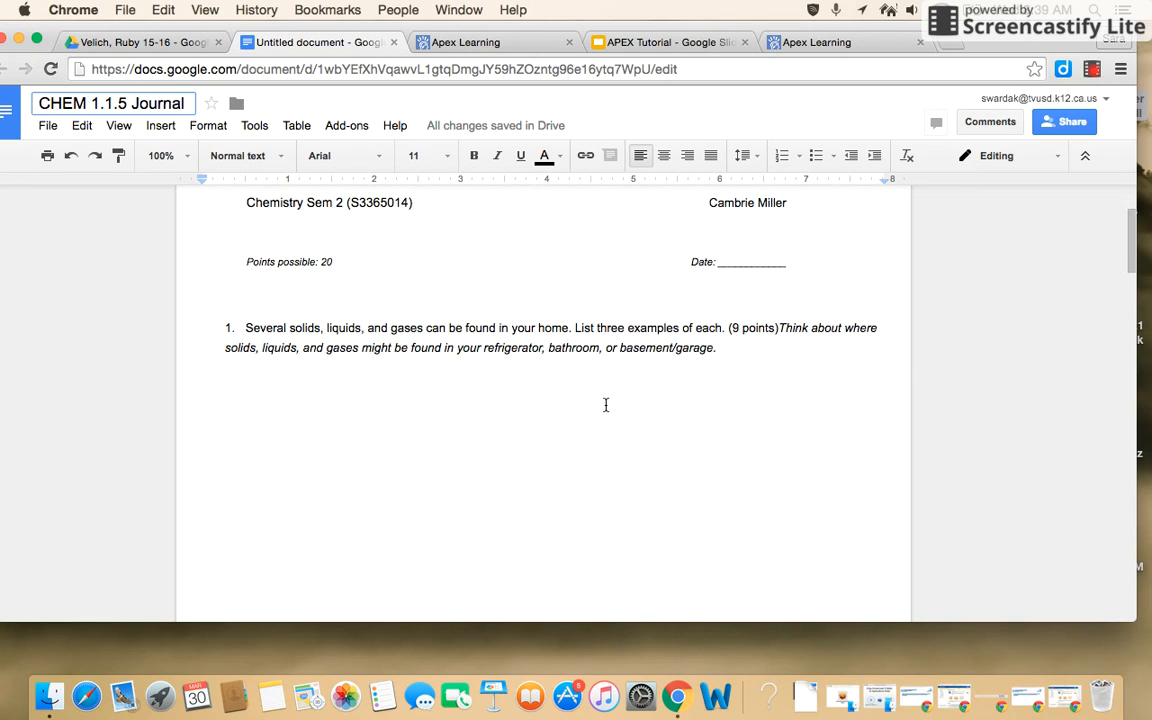
type("/")
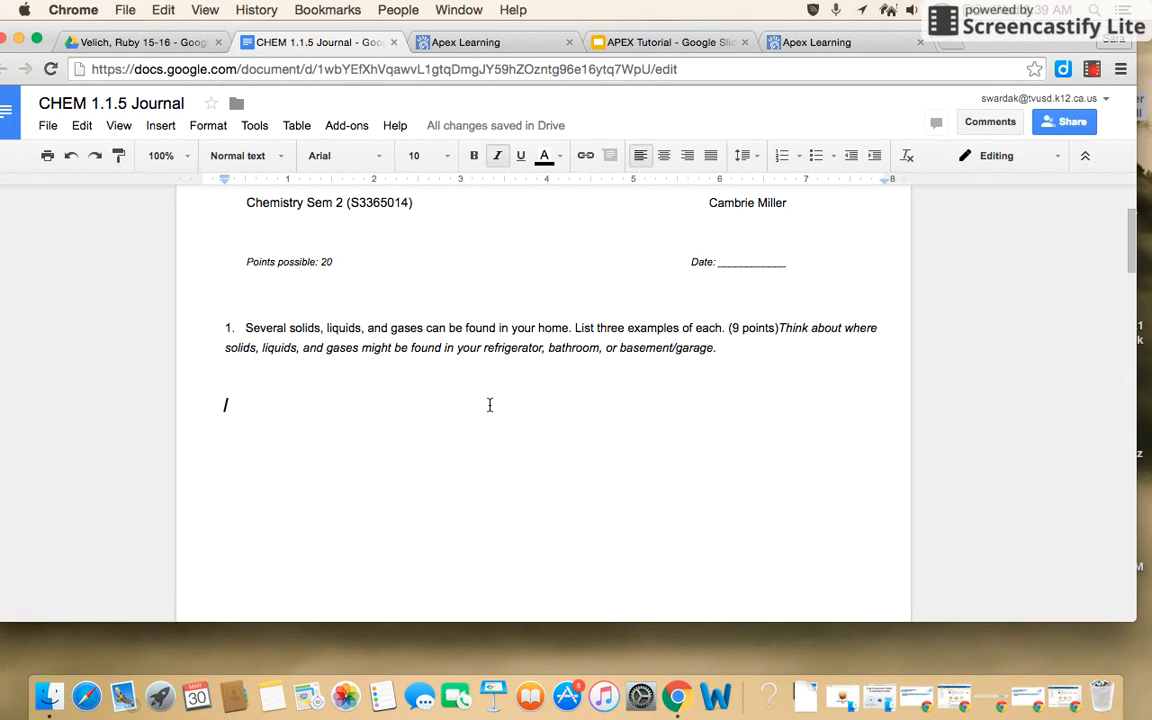
type("dsflkasdlfaksldkfalksdfjal")
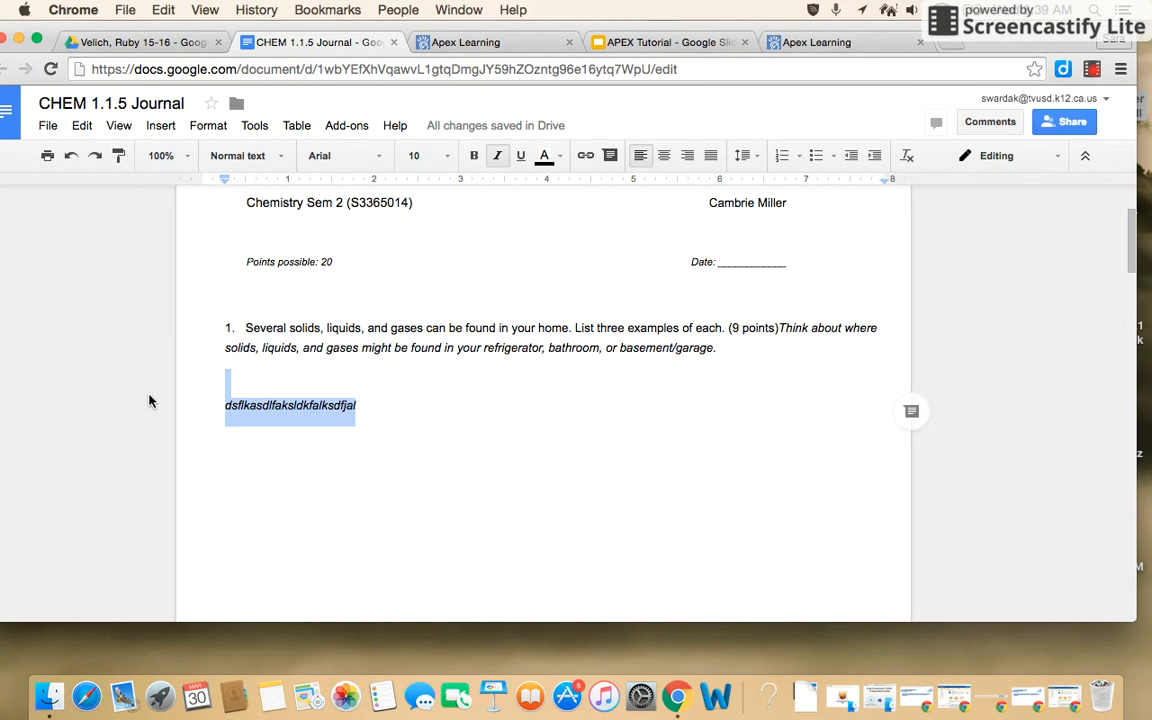
left_click(544, 156)
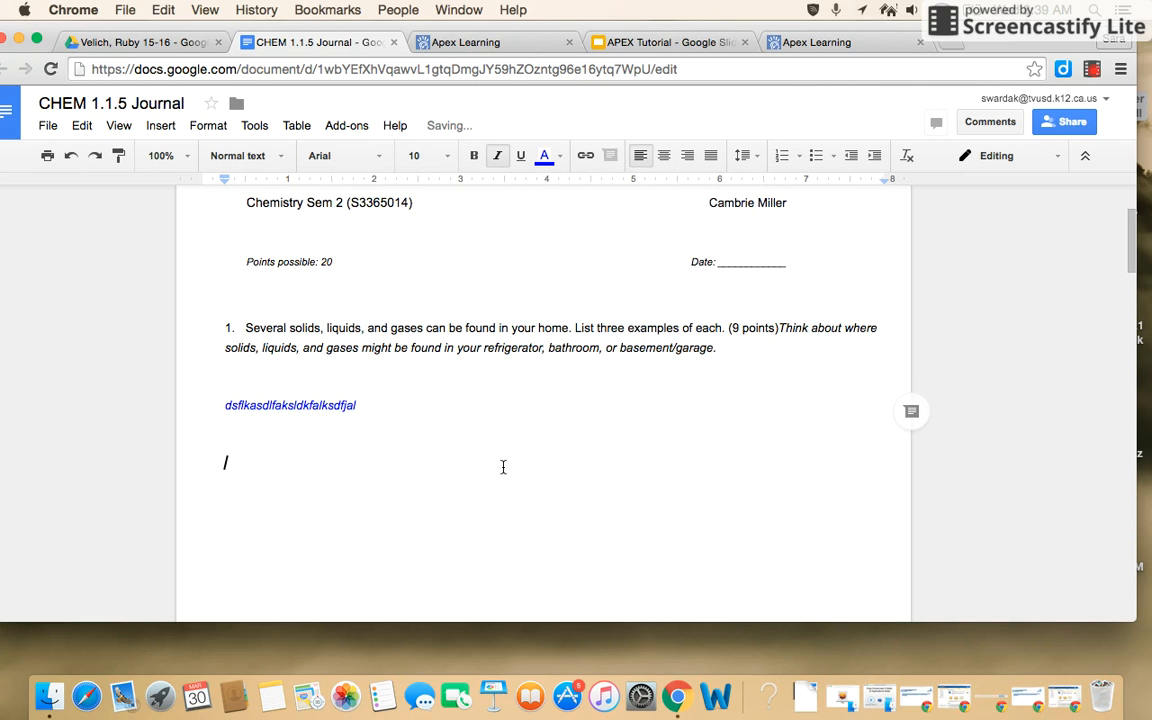
Add a placeholder answer under question 2 and colour it blue from the Text color picker.
scroll("down", 3)
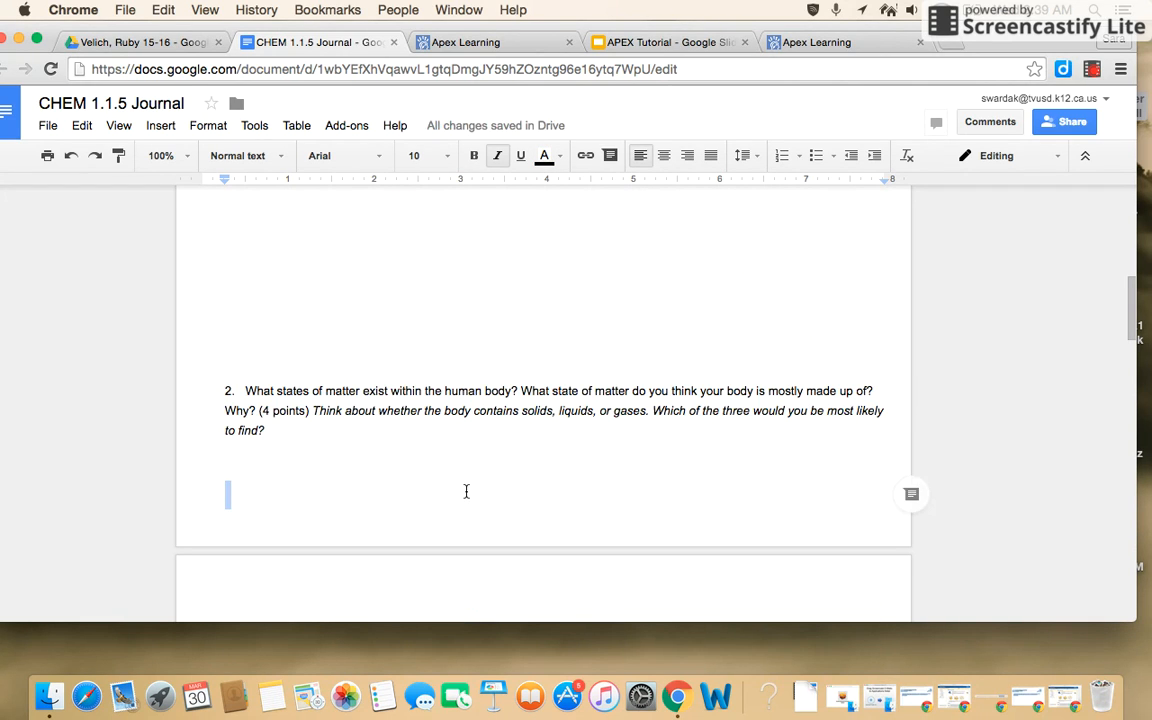
type("zdjfhaksjdhfkajhs")
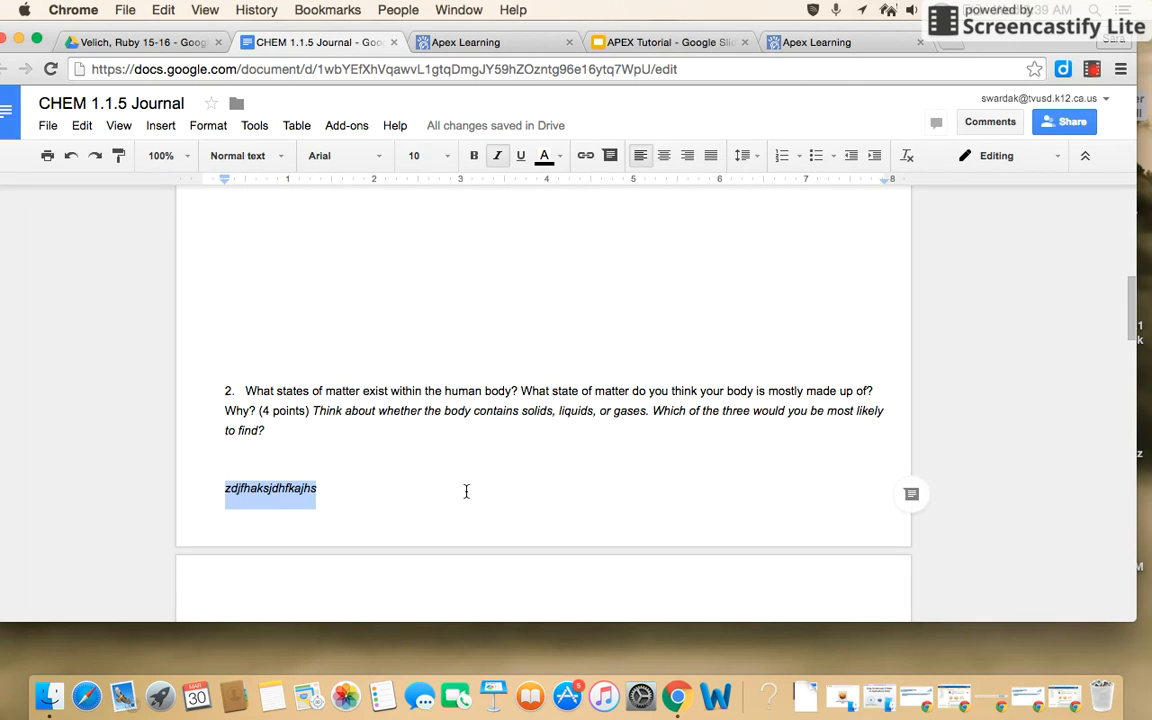
left_click(544, 156)
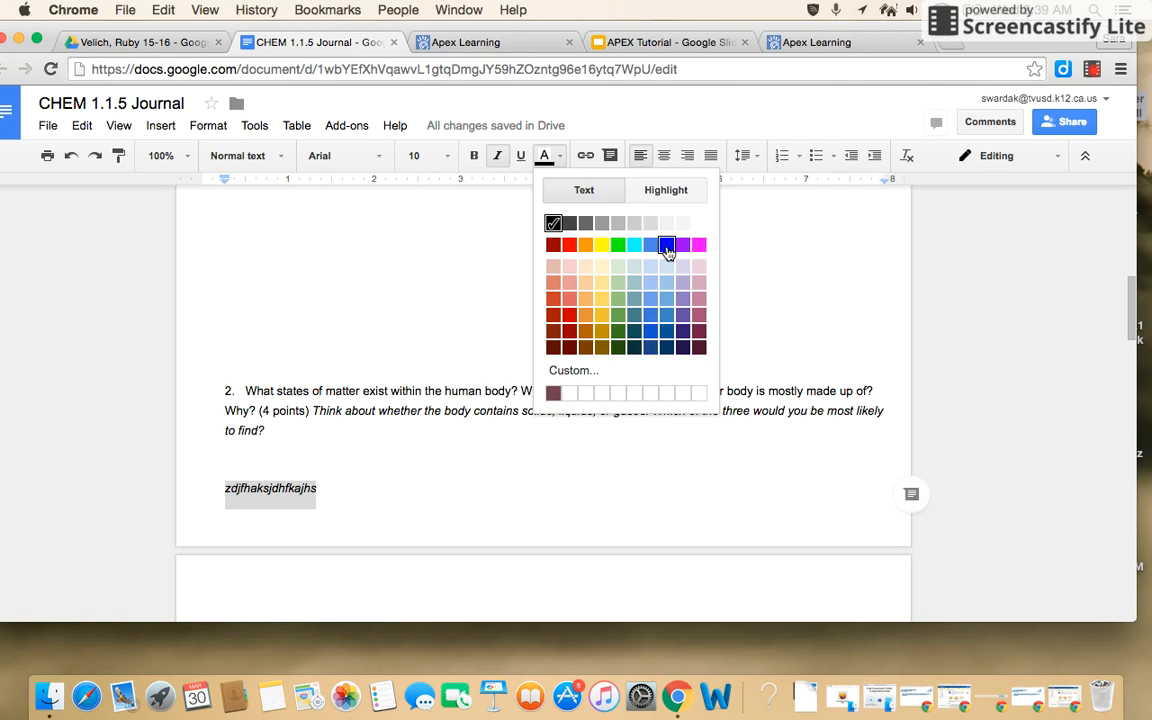
left_click(668, 244)
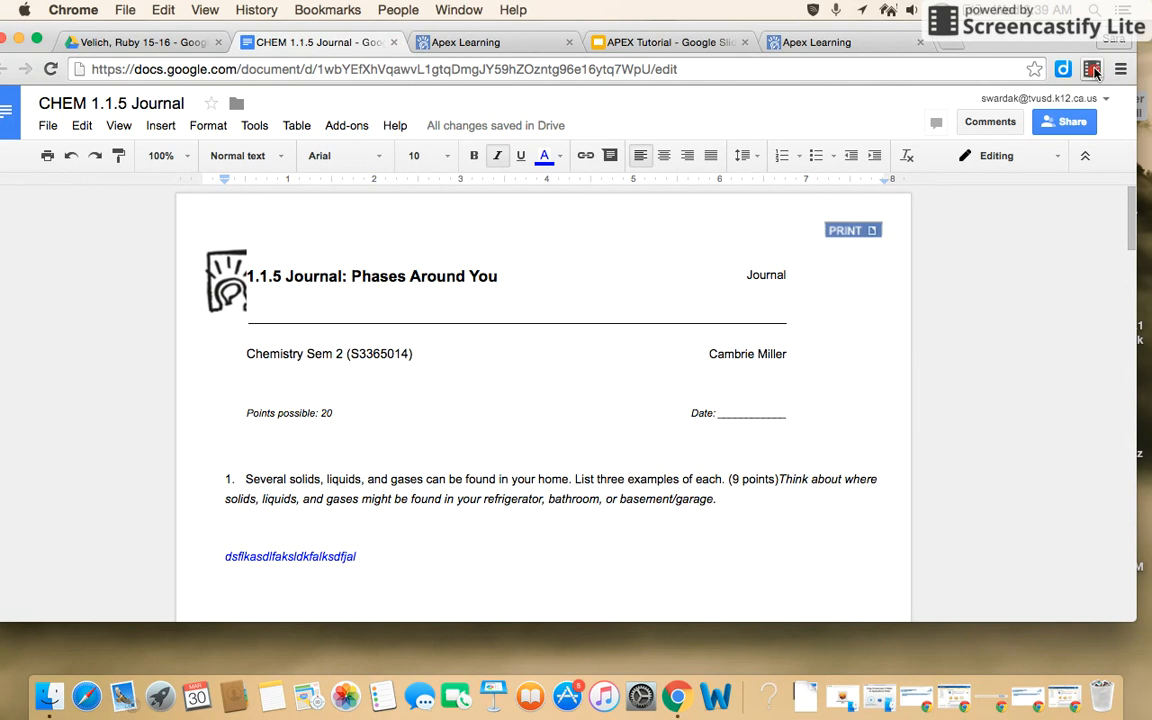
mouse_move(1092, 68)
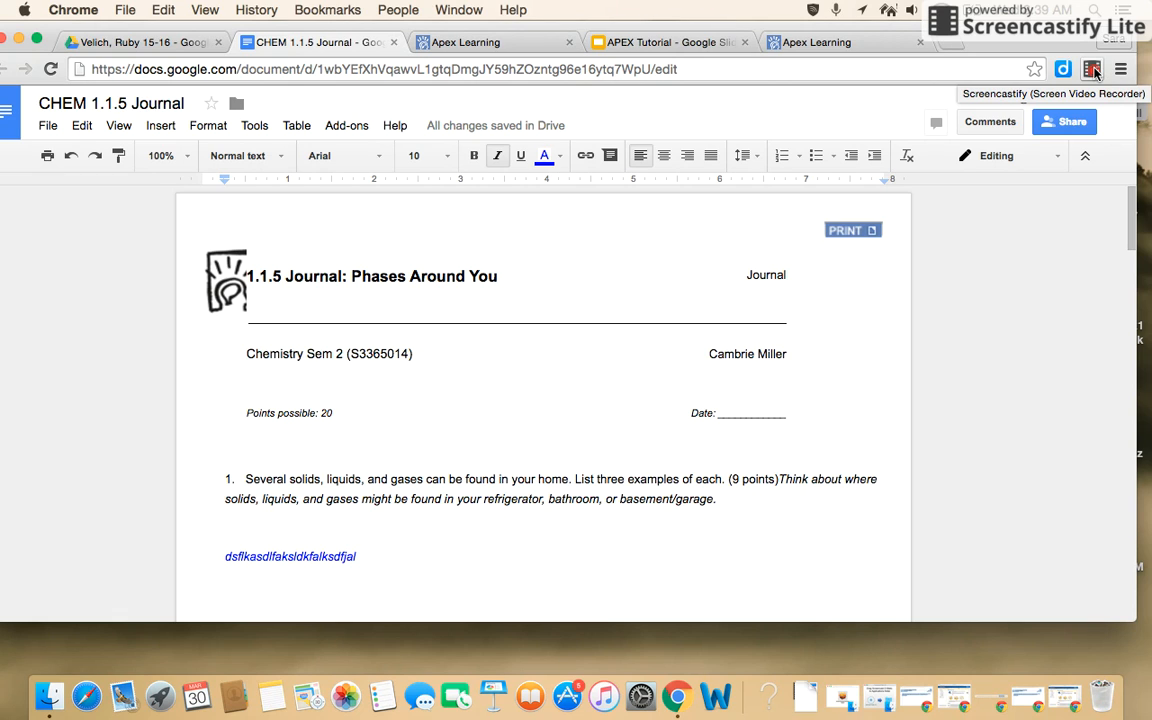
left_click(1092, 68)
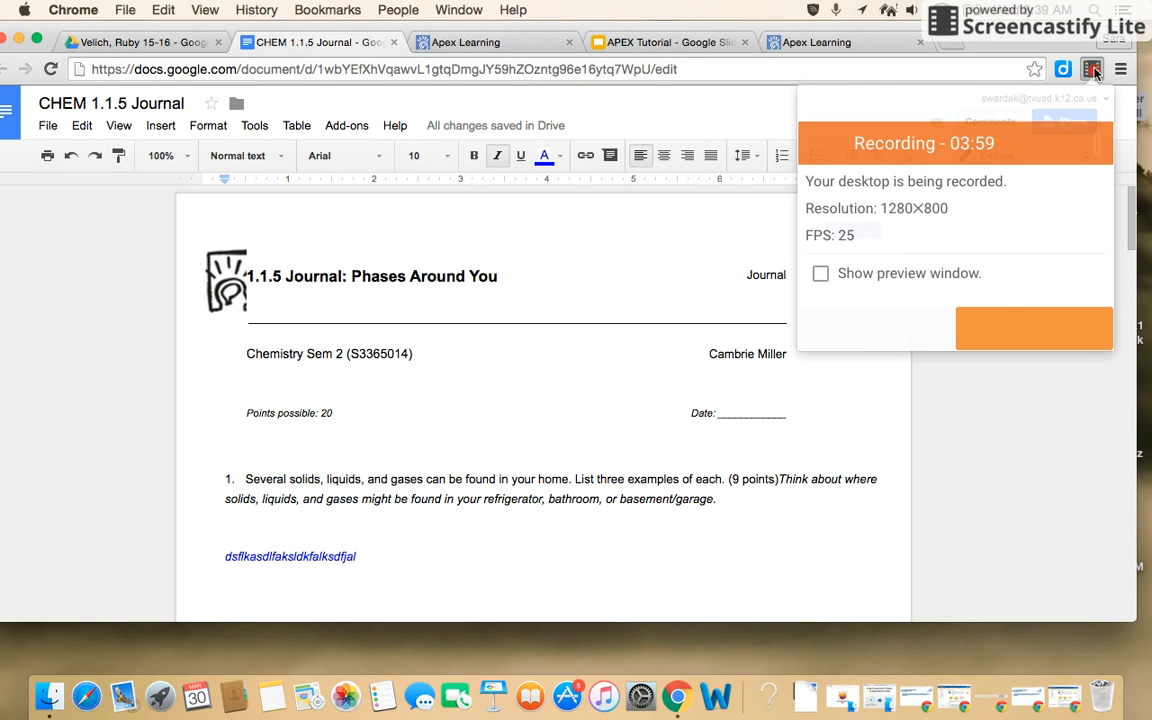